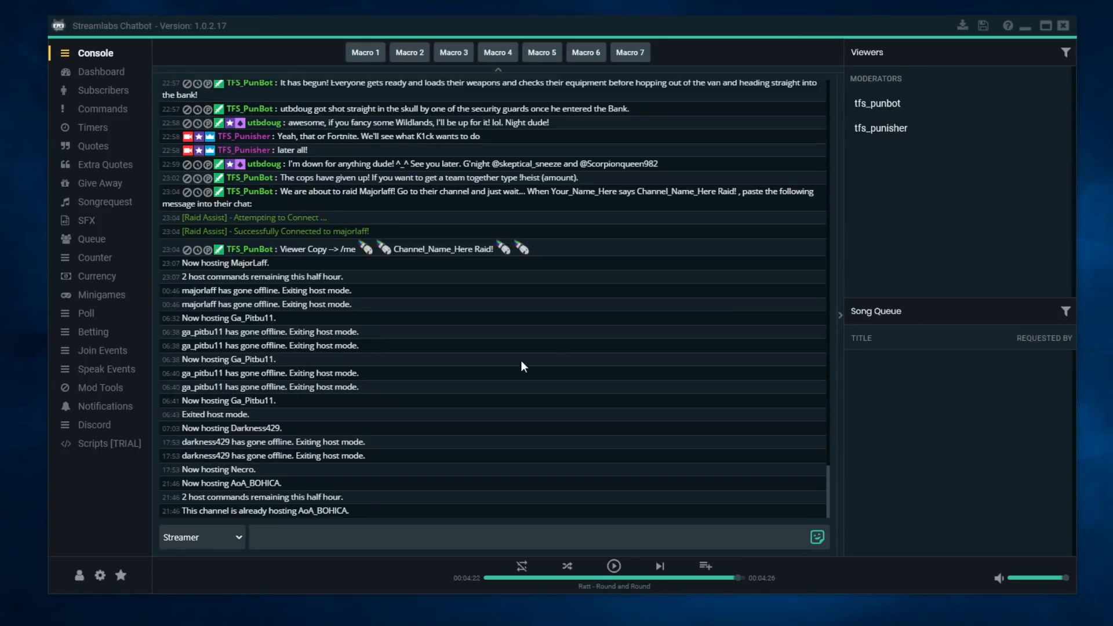
{"action": "mouse_move", "coordinate": [79, 576]}
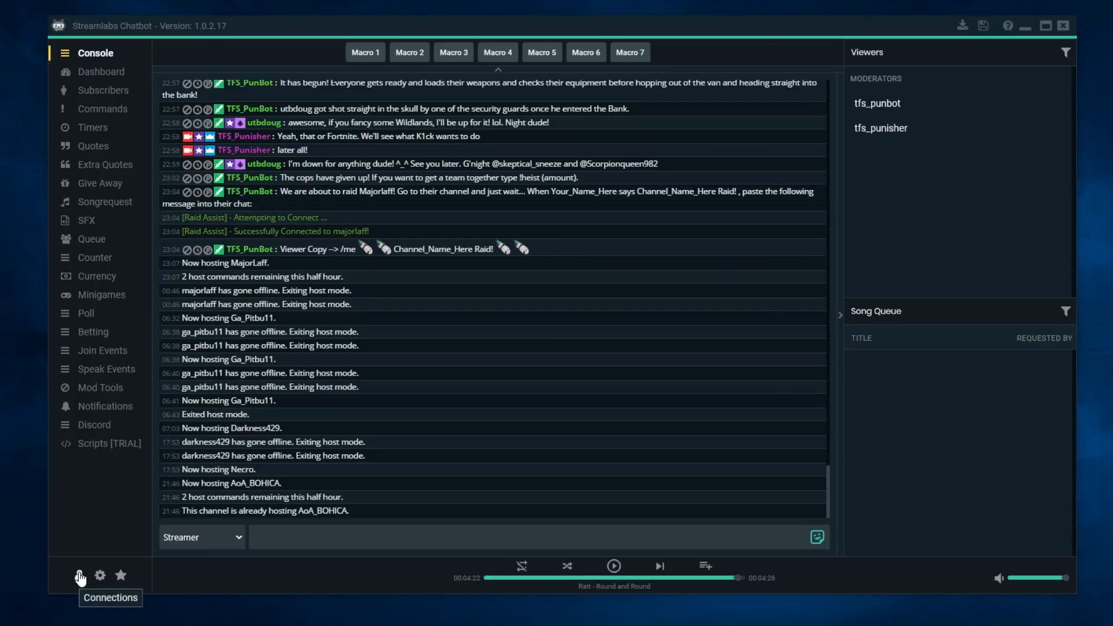
- Show the Twitch Bot connection for tfs_punbot on channel tfs_punisher
{"action": "left_click", "coordinate": [78, 577]}
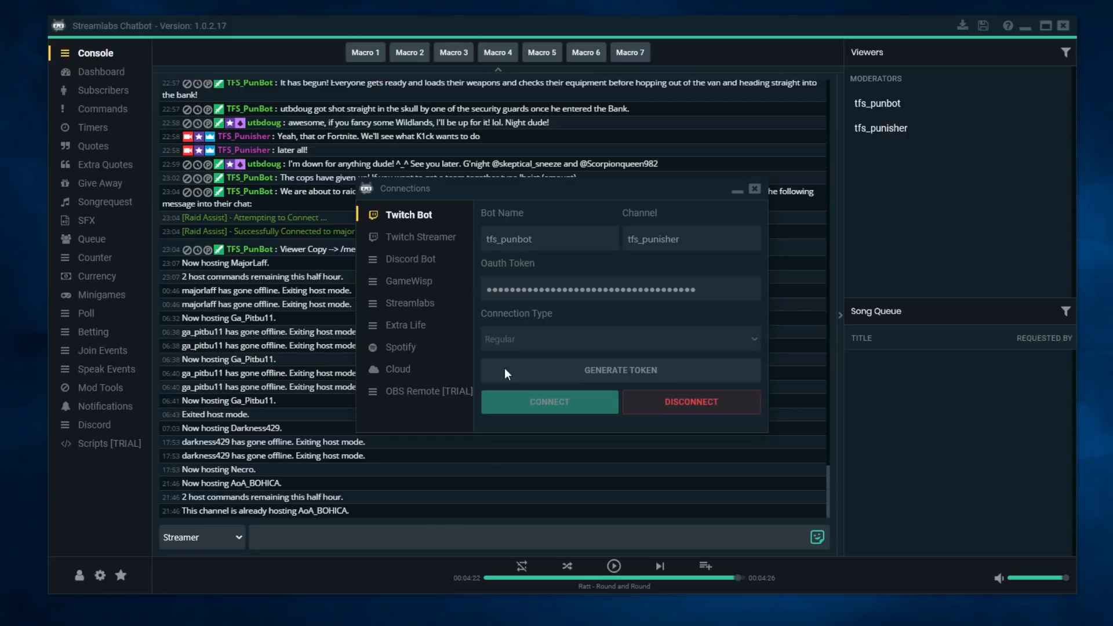
{"action": "mouse_move", "coordinate": [525, 214]}
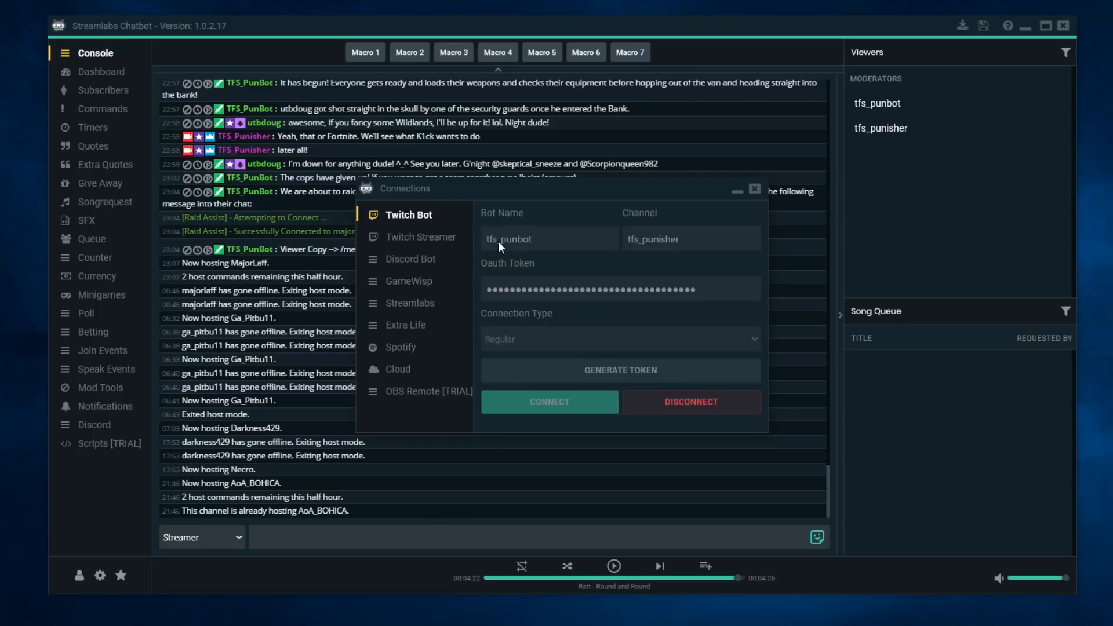
{"action": "mouse_move", "coordinate": [546, 328]}
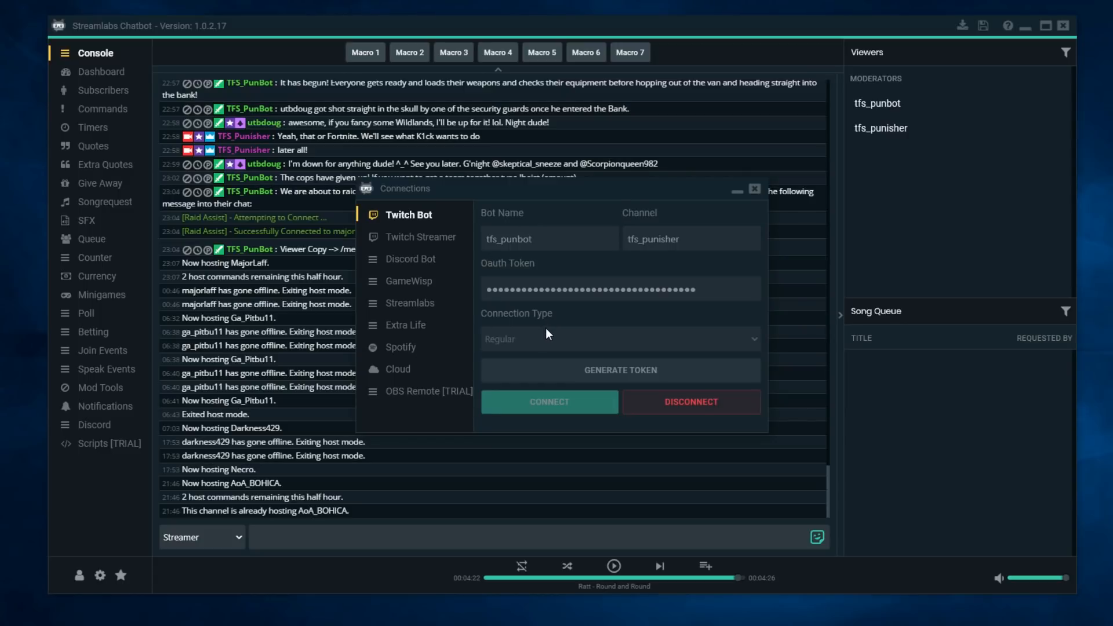
{"action": "mouse_move", "coordinate": [508, 301]}
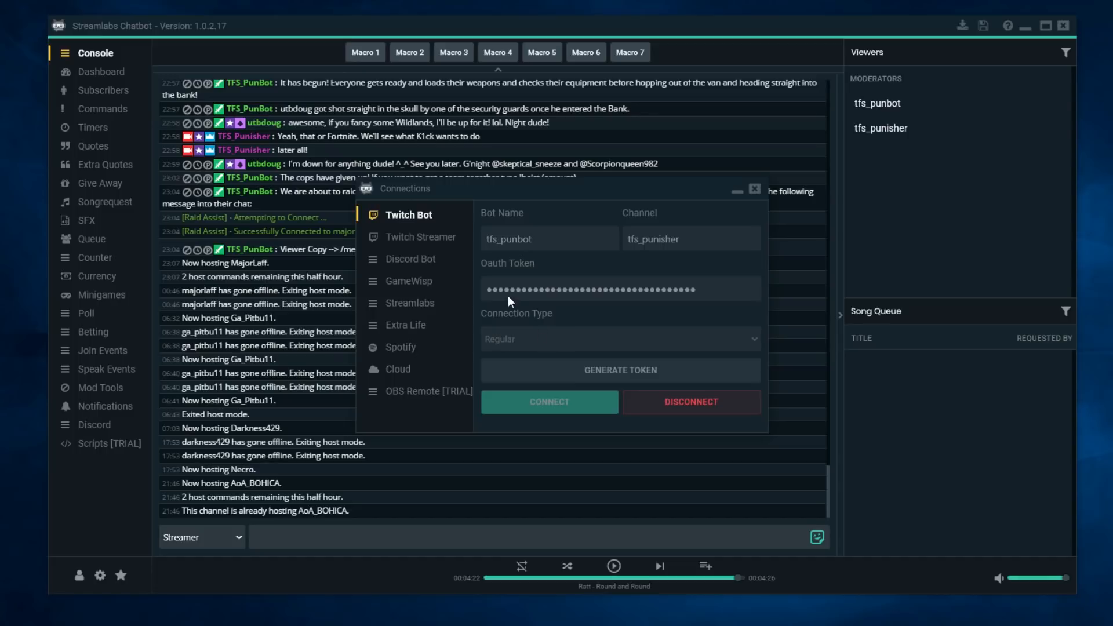
{"action": "mouse_move", "coordinate": [596, 282]}
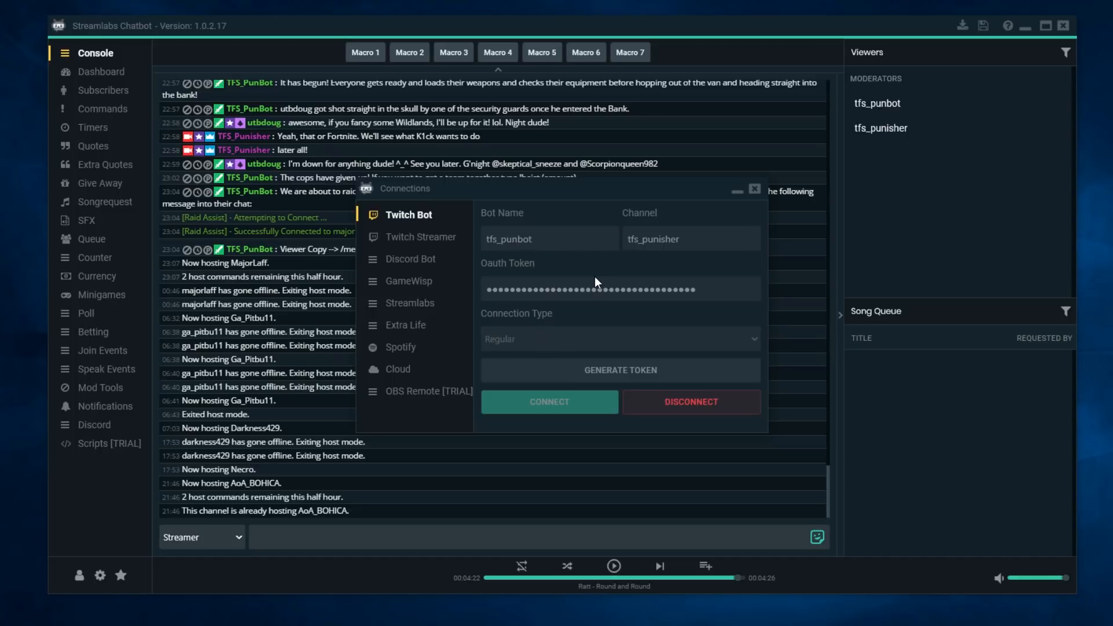
{"action": "mouse_move", "coordinate": [538, 285]}
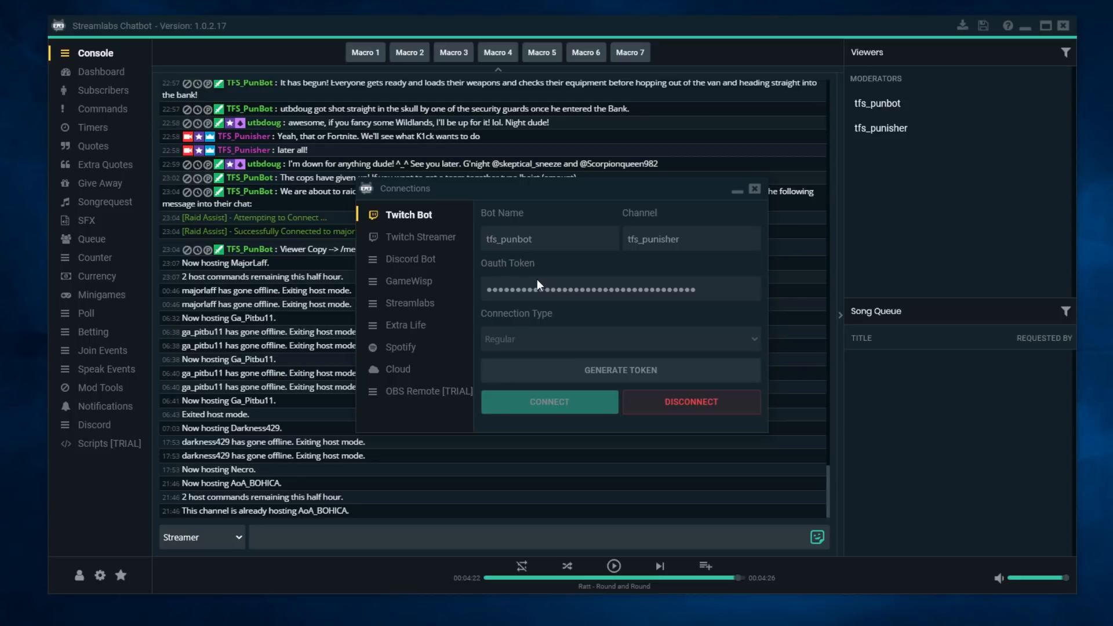
{"action": "mouse_move", "coordinate": [485, 292]}
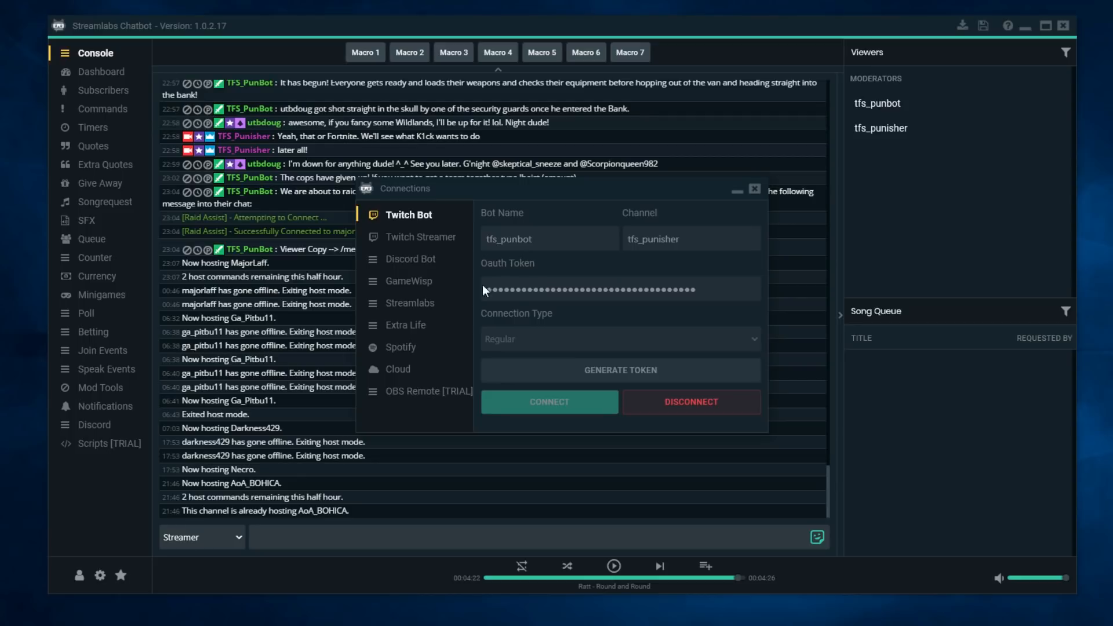
{"action": "mouse_move", "coordinate": [420, 221]}
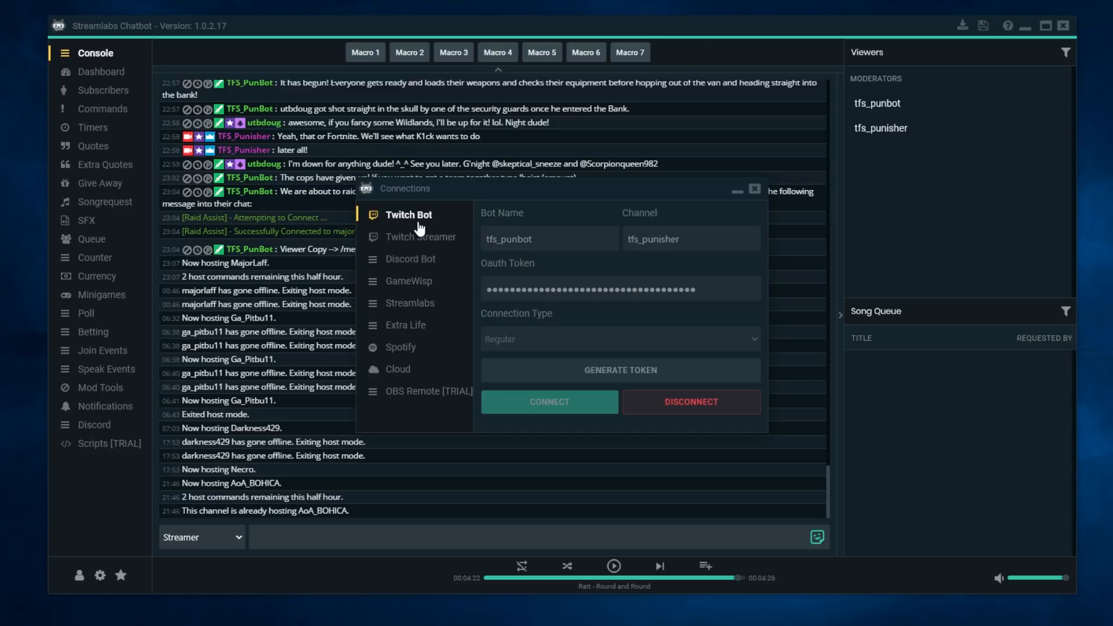
{"action": "mouse_move", "coordinate": [482, 317]}
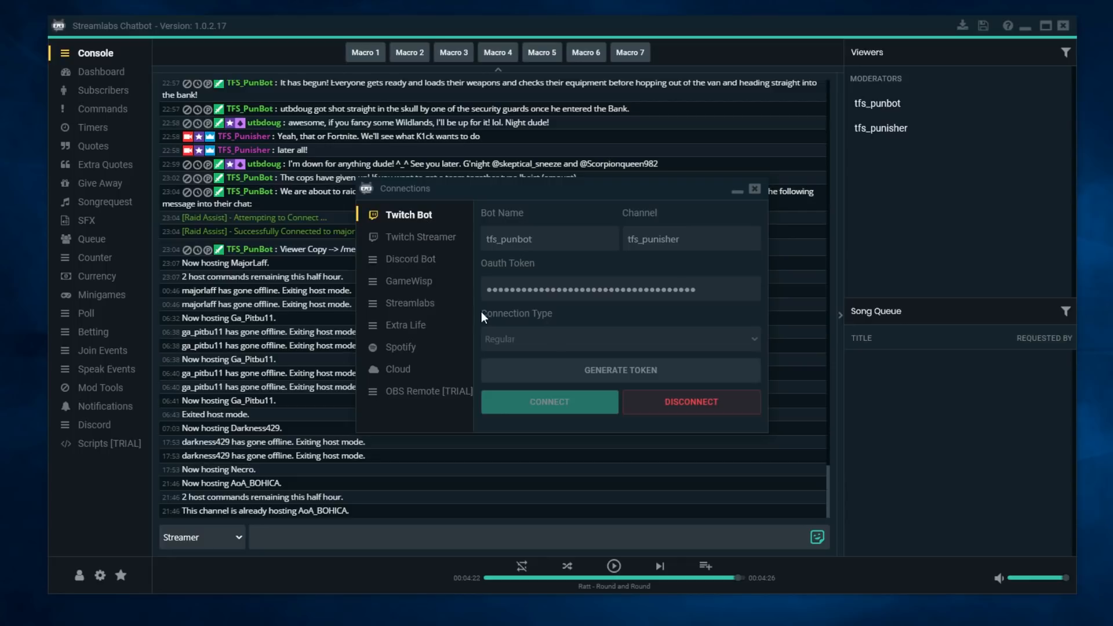
{"action": "mouse_move", "coordinate": [676, 261]}
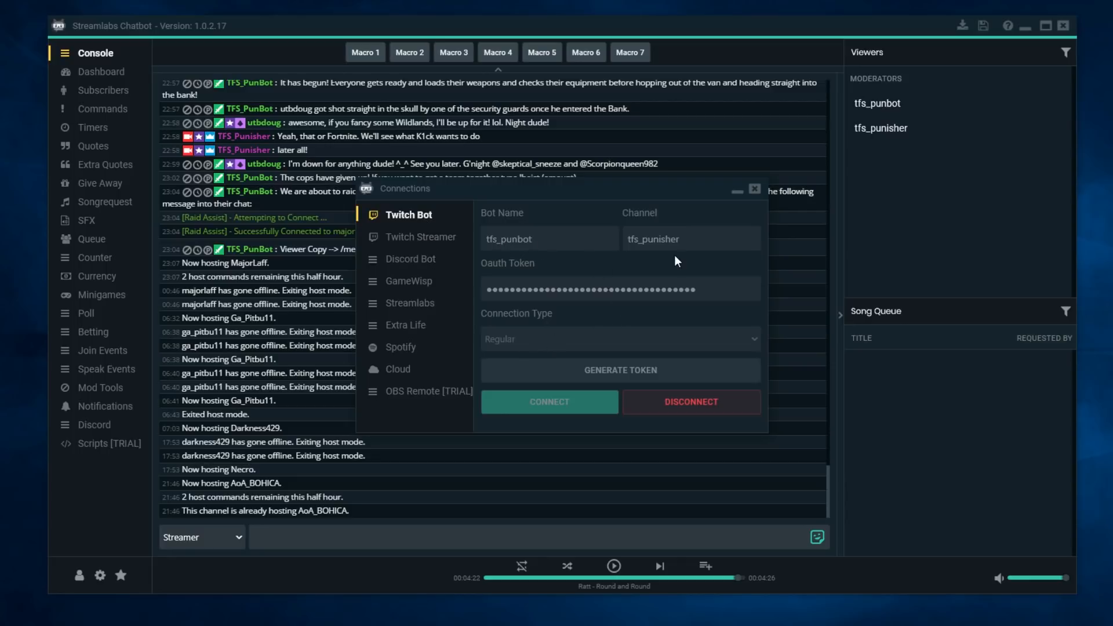
{"action": "mouse_move", "coordinate": [699, 316]}
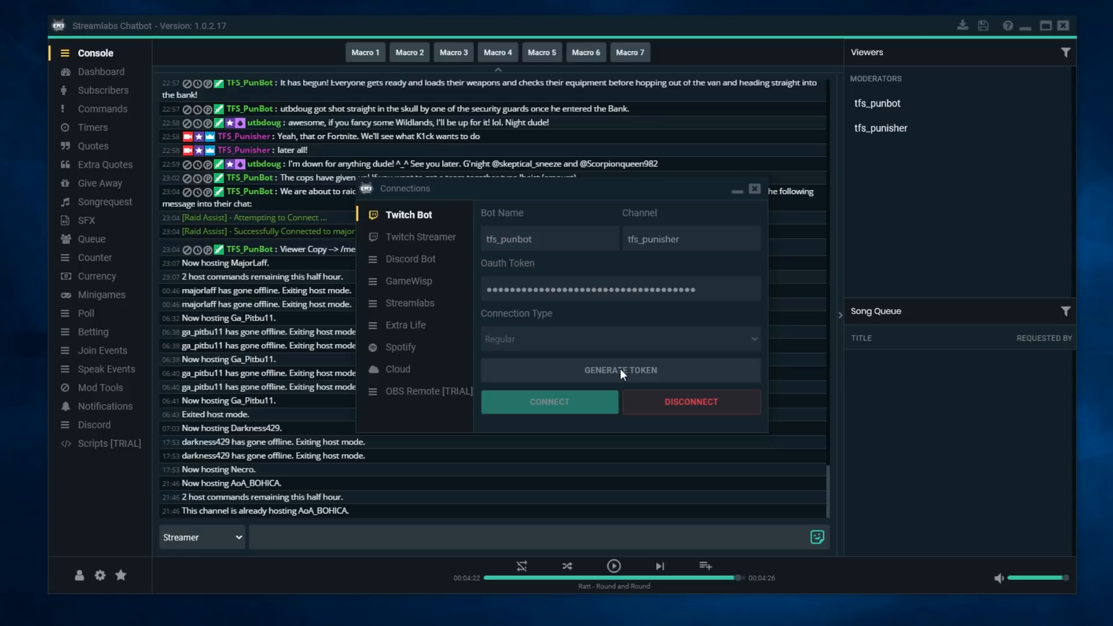
{"action": "mouse_move", "coordinate": [624, 371]}
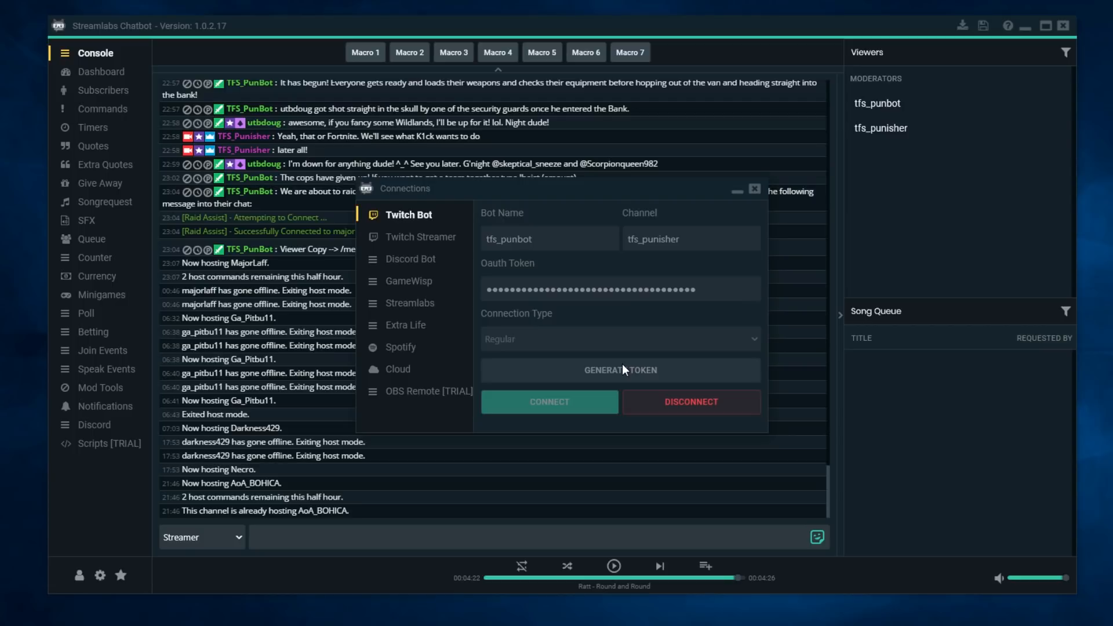
{"action": "mouse_move", "coordinate": [595, 374]}
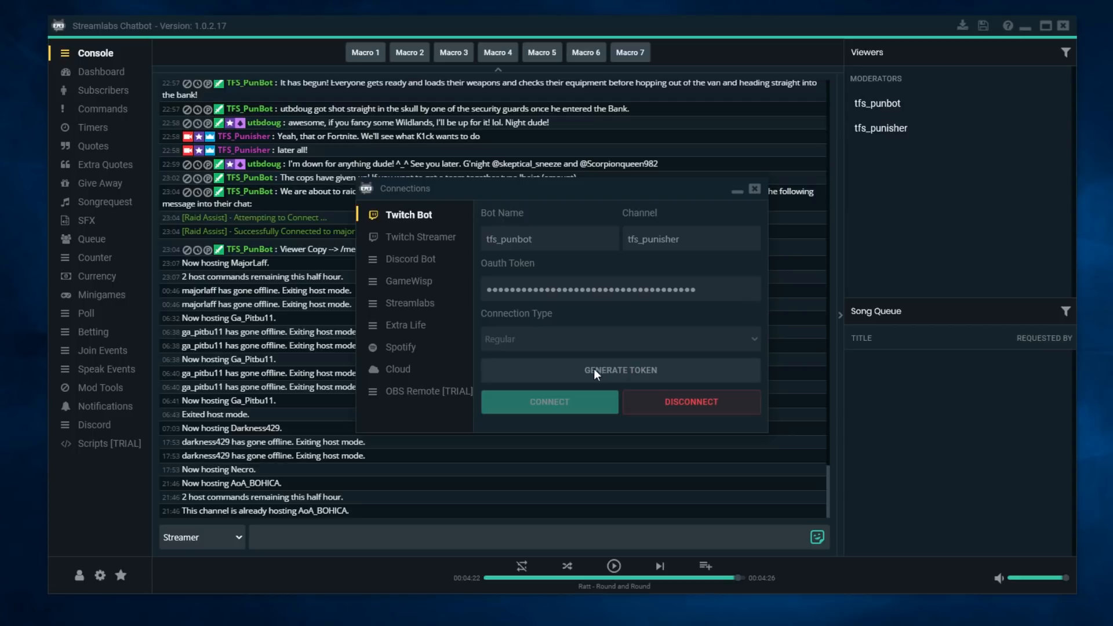
{"action": "mouse_move", "coordinate": [558, 369]}
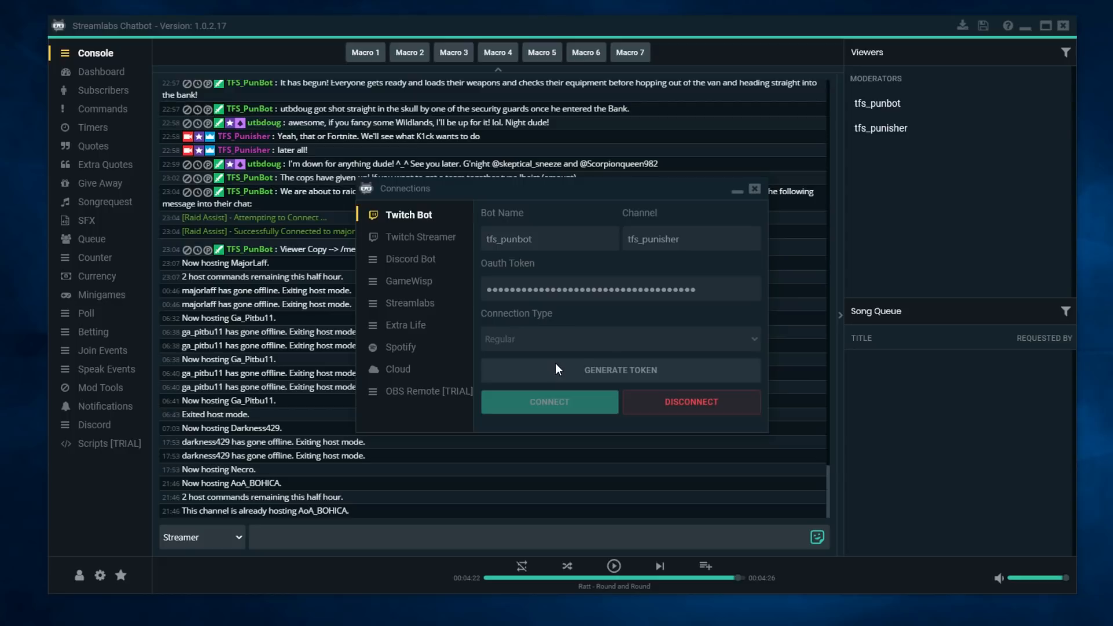
{"action": "mouse_move", "coordinate": [720, 298]}
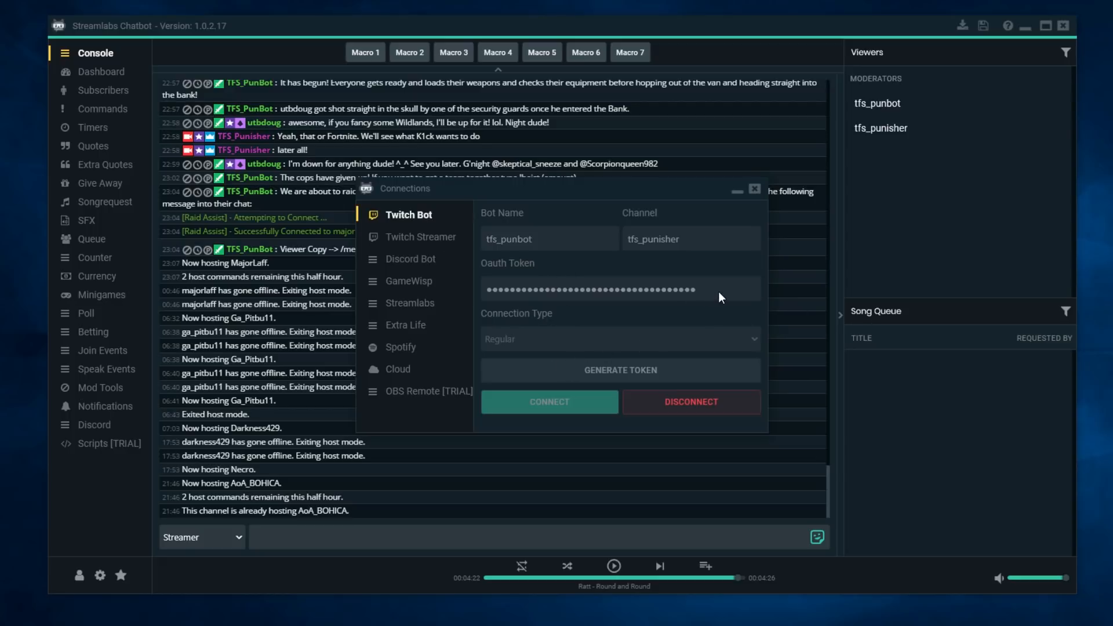
{"action": "mouse_move", "coordinate": [487, 302]}
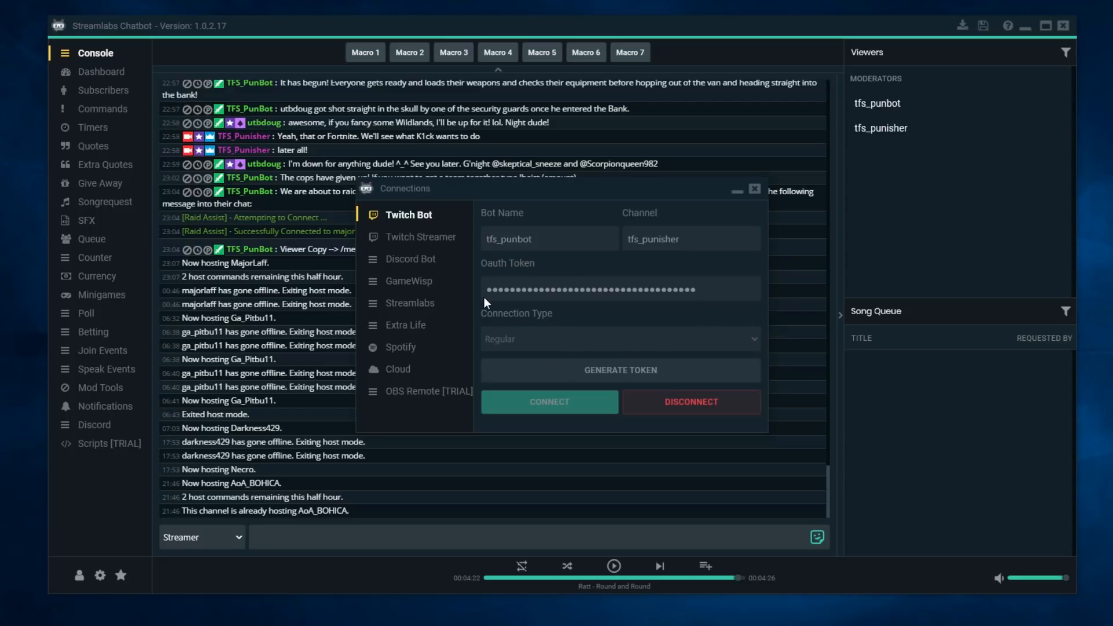
{"action": "mouse_move", "coordinate": [646, 303]}
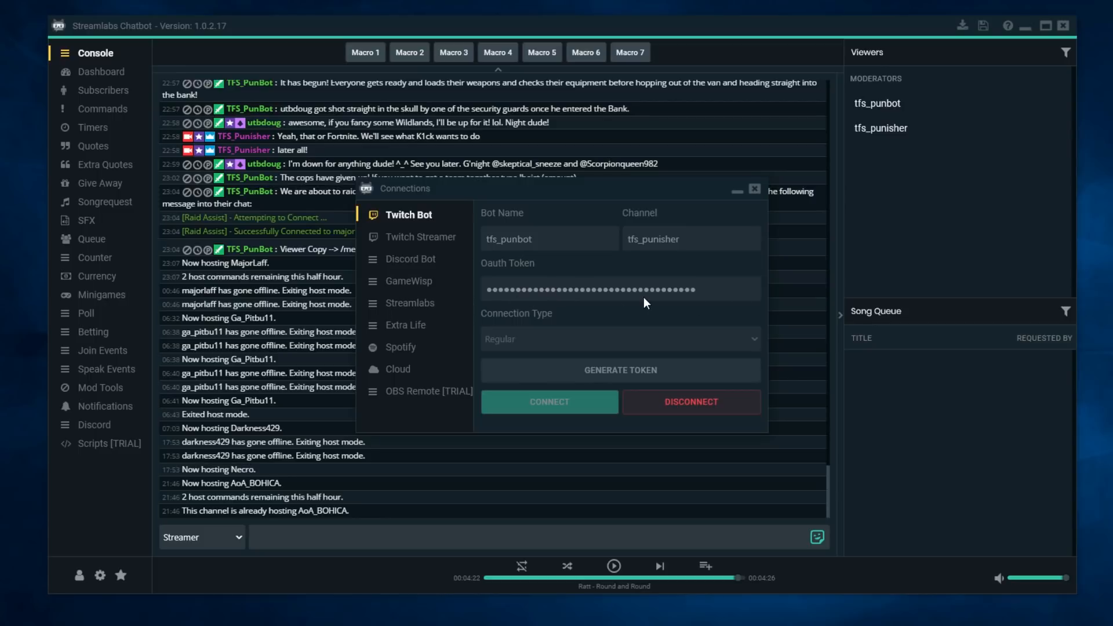
{"action": "mouse_move", "coordinate": [582, 401]}
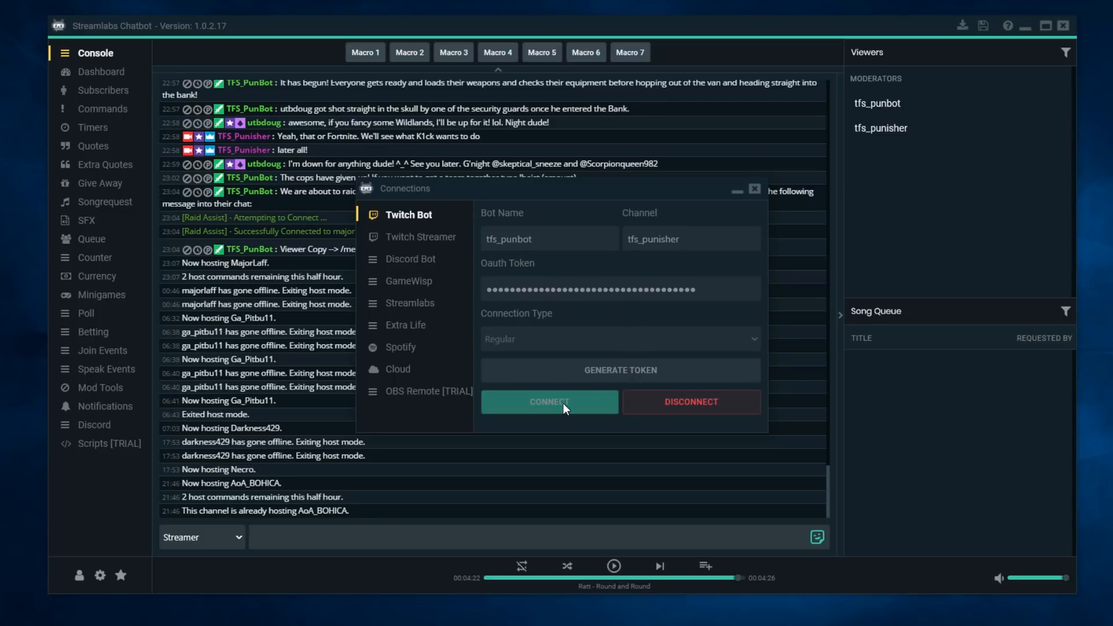
{"action": "mouse_move", "coordinate": [606, 370]}
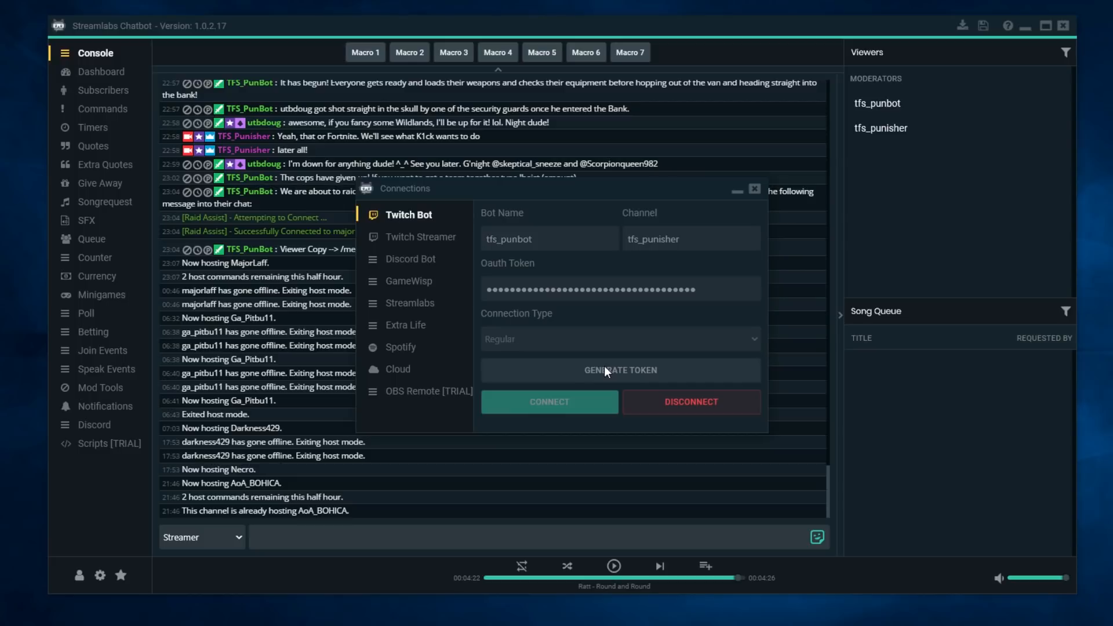
{"action": "mouse_move", "coordinate": [609, 373]}
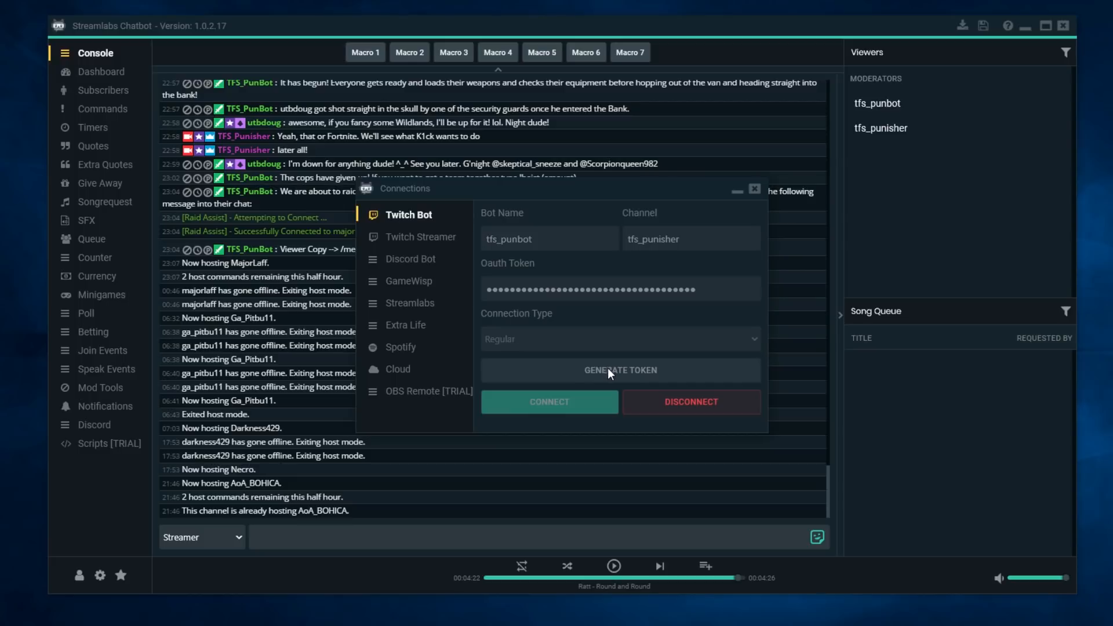
{"action": "mouse_move", "coordinate": [413, 227]}
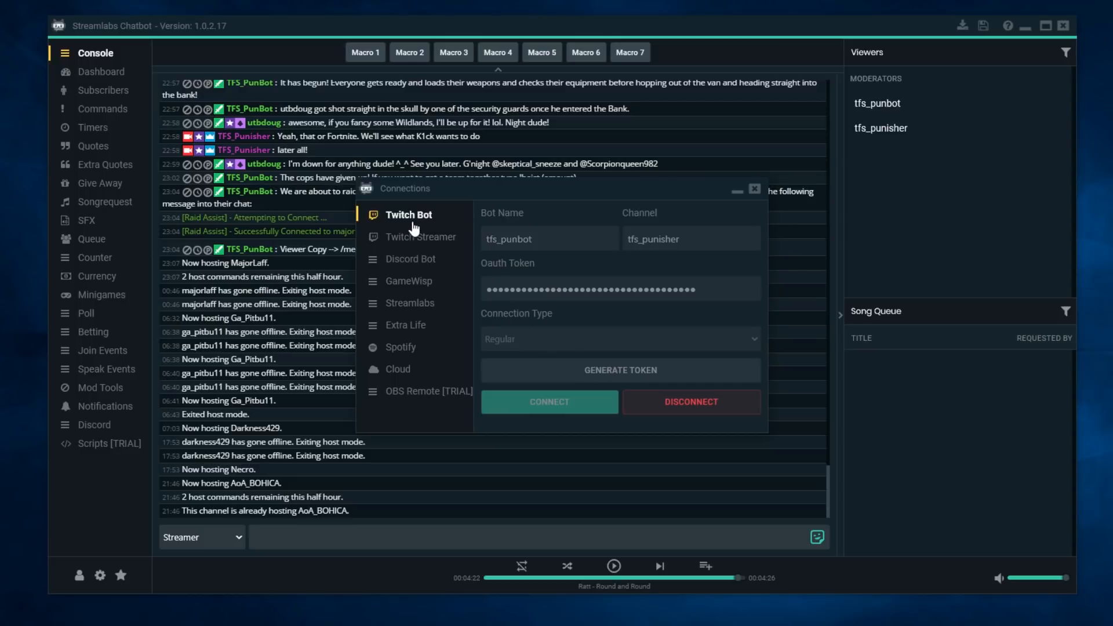
- Show the Twitch Streamer connection for tfs_punisher with its token
{"action": "left_click", "coordinate": [421, 236]}
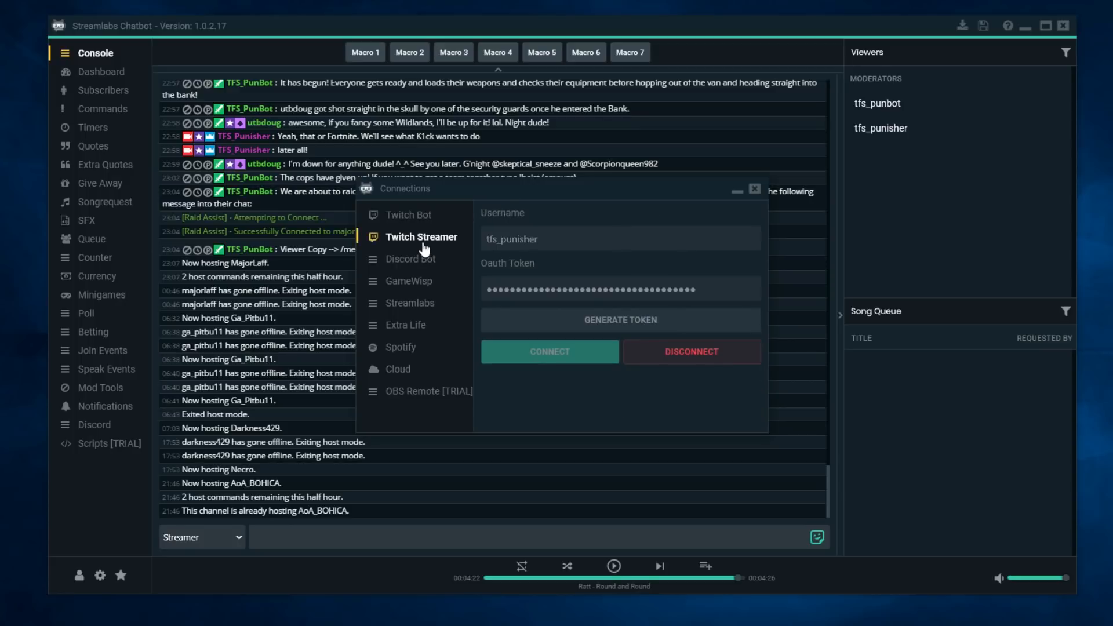
{"action": "mouse_move", "coordinate": [536, 261]}
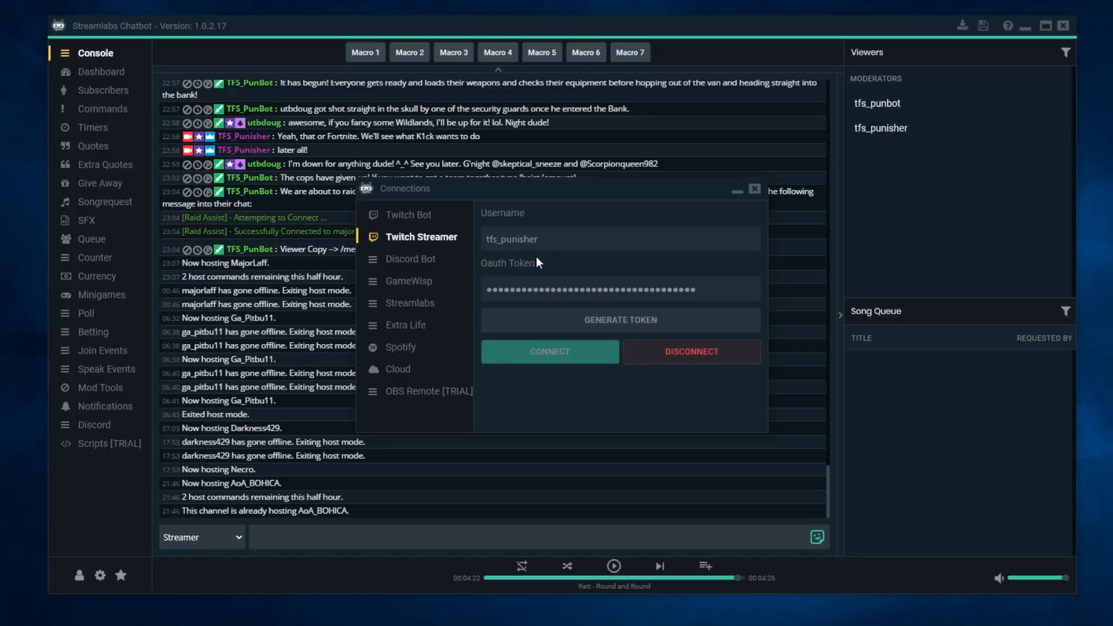
{"action": "mouse_move", "coordinate": [554, 260]}
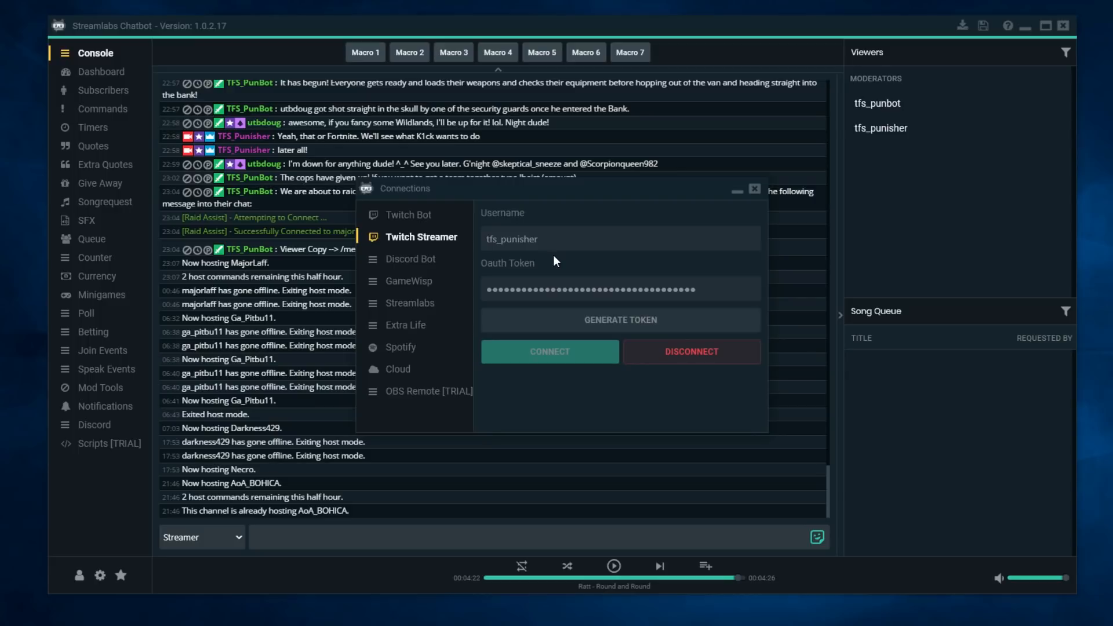
{"action": "mouse_move", "coordinate": [555, 258]}
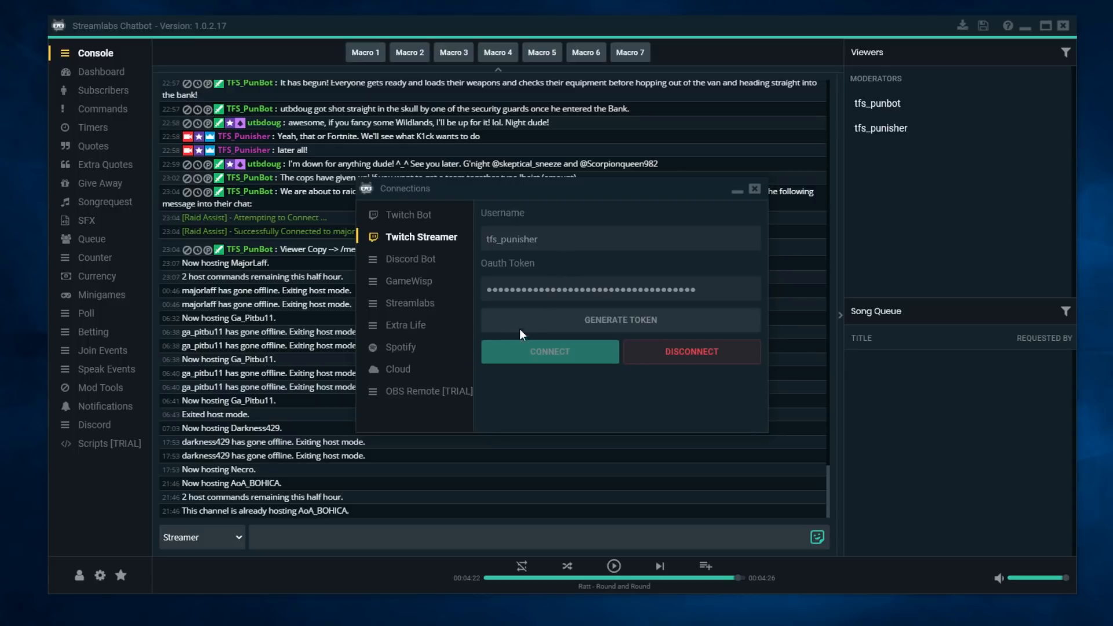
{"action": "mouse_move", "coordinate": [554, 331]}
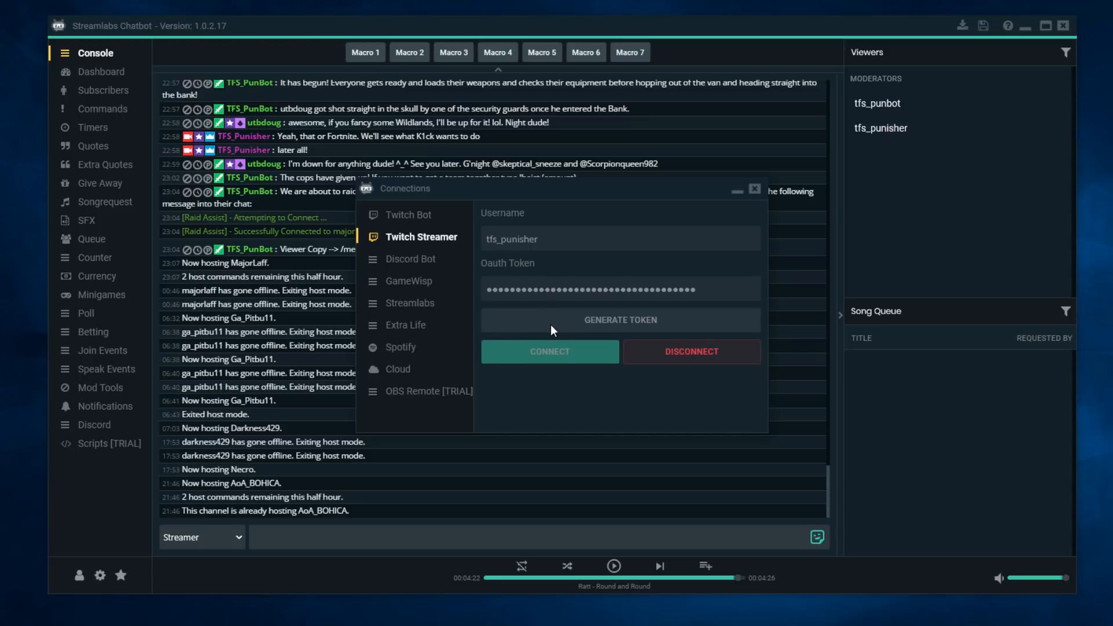
{"action": "mouse_move", "coordinate": [550, 350]}
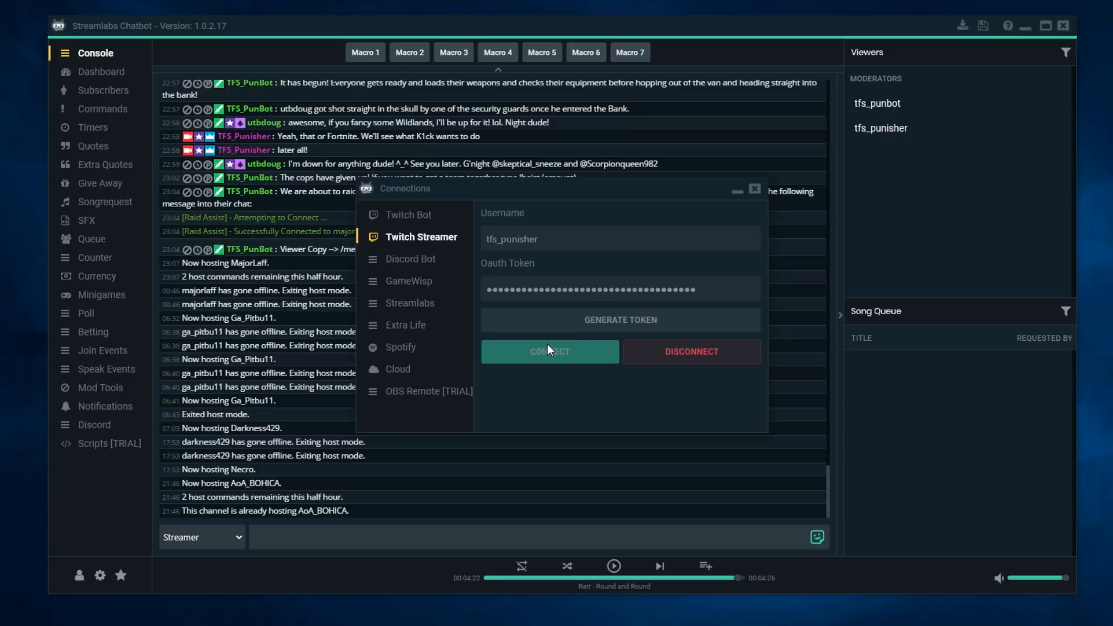
{"action": "mouse_move", "coordinate": [550, 352]}
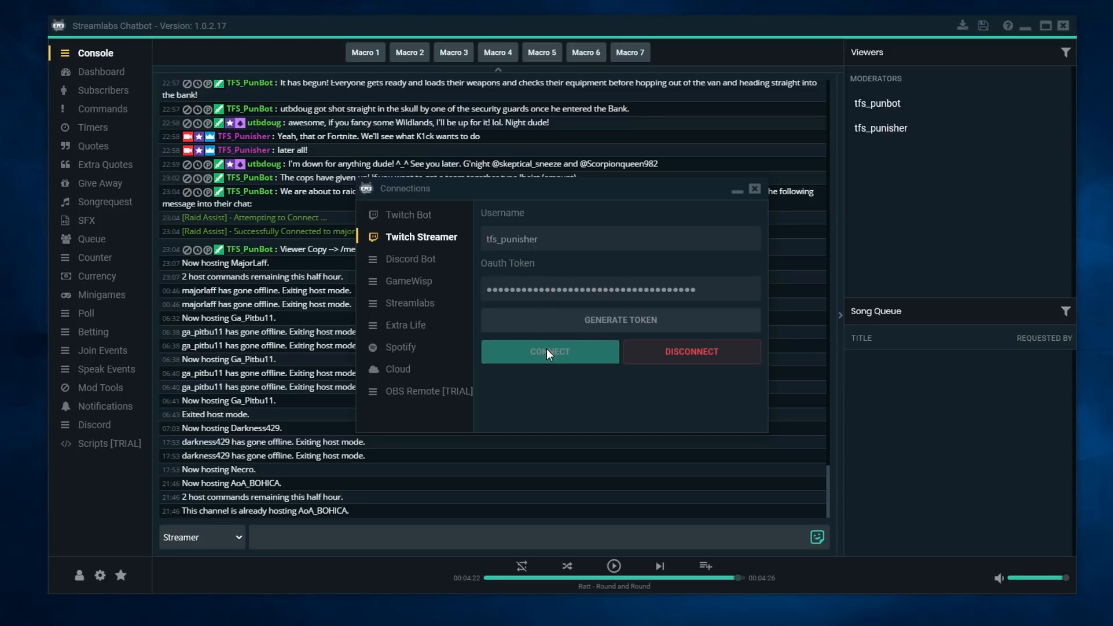
{"action": "mouse_move", "coordinate": [653, 324]}
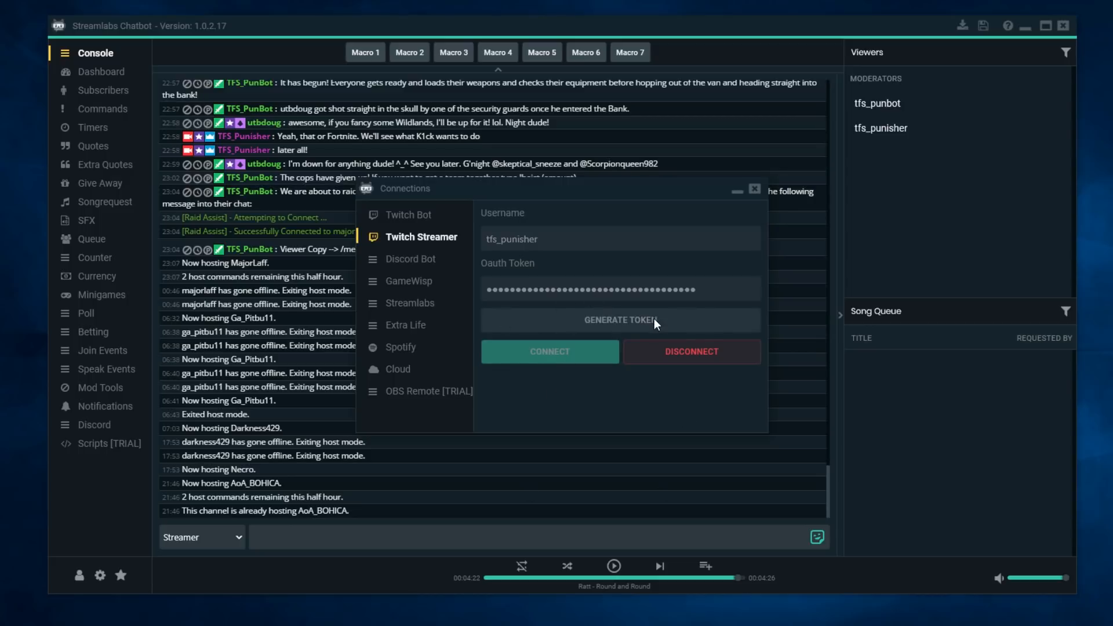
{"action": "mouse_move", "coordinate": [521, 380]}
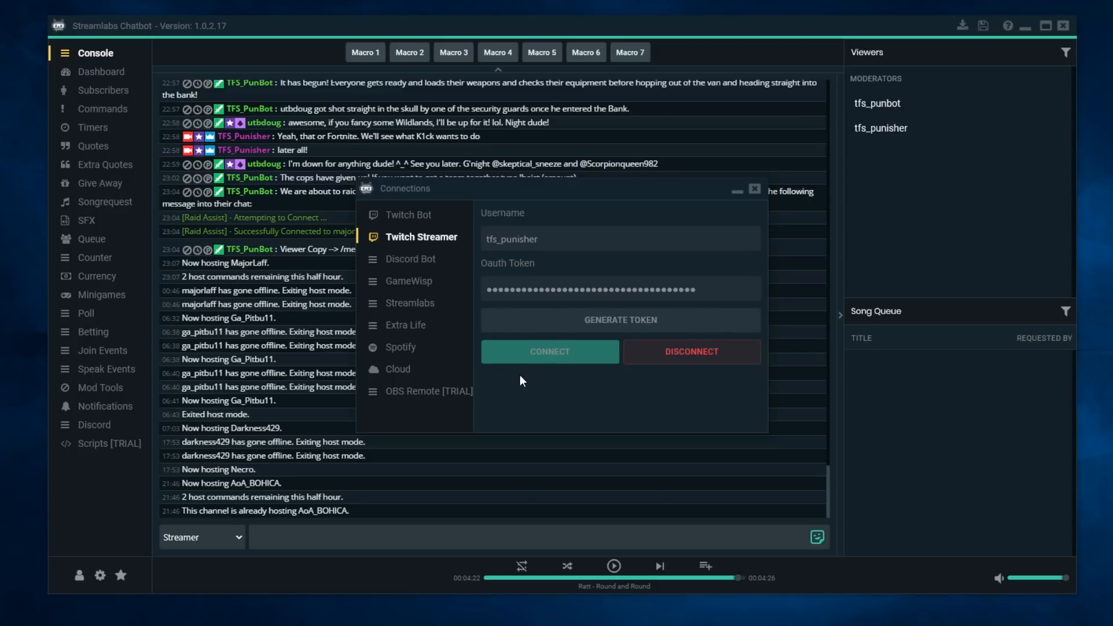
{"action": "mouse_move", "coordinate": [552, 367]}
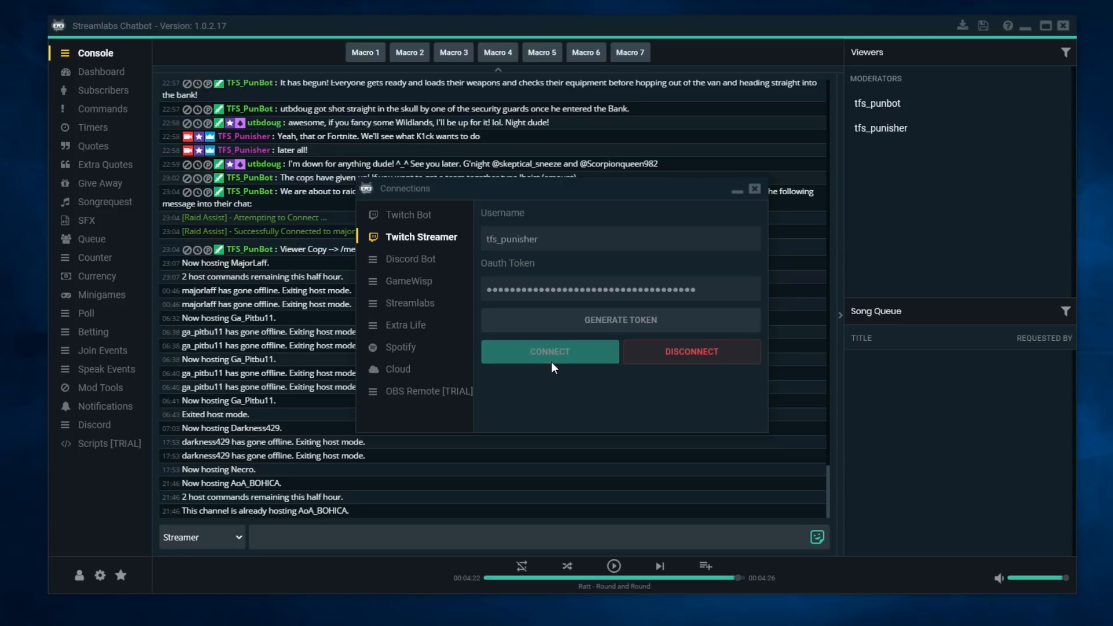
{"action": "mouse_move", "coordinate": [897, 128]}
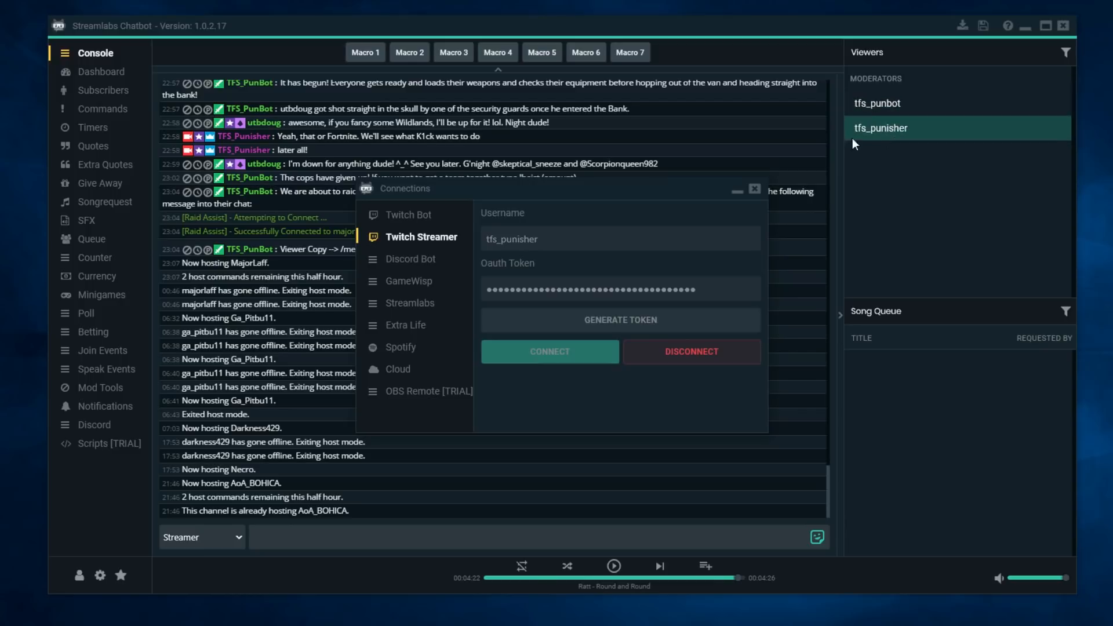
{"action": "mouse_move", "coordinate": [680, 434]}
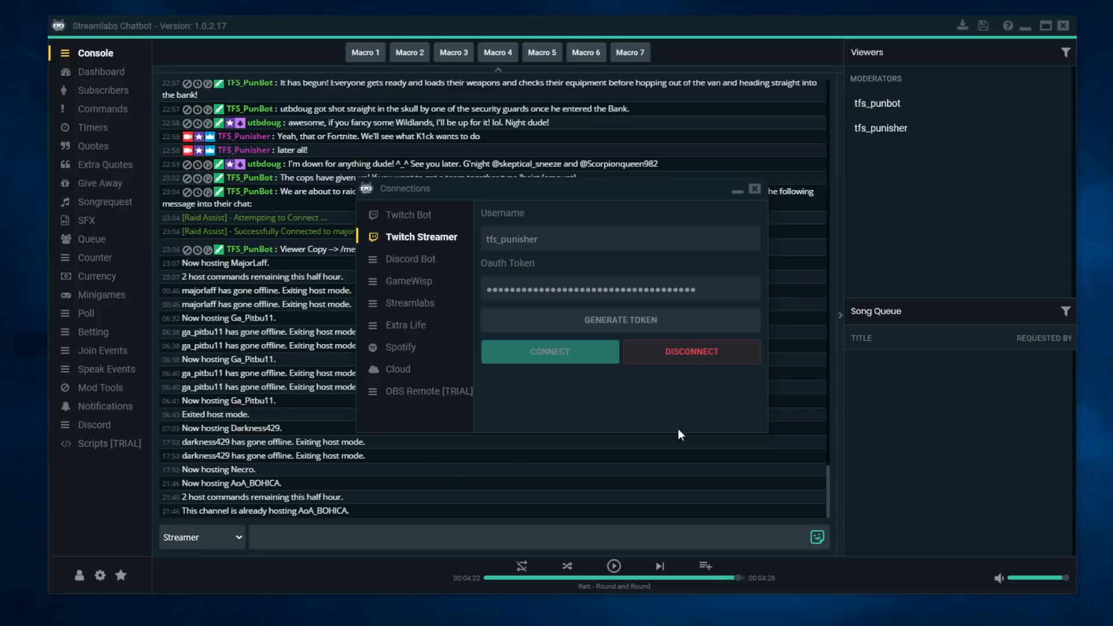
{"action": "mouse_move", "coordinate": [675, 465]}
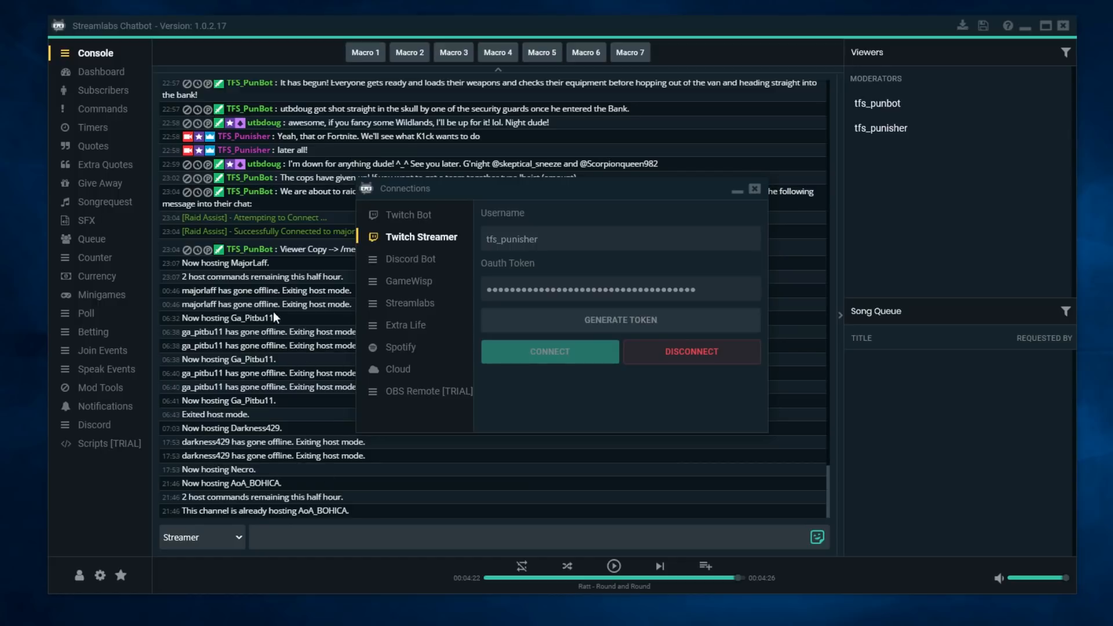
{"action": "mouse_move", "coordinate": [353, 410]}
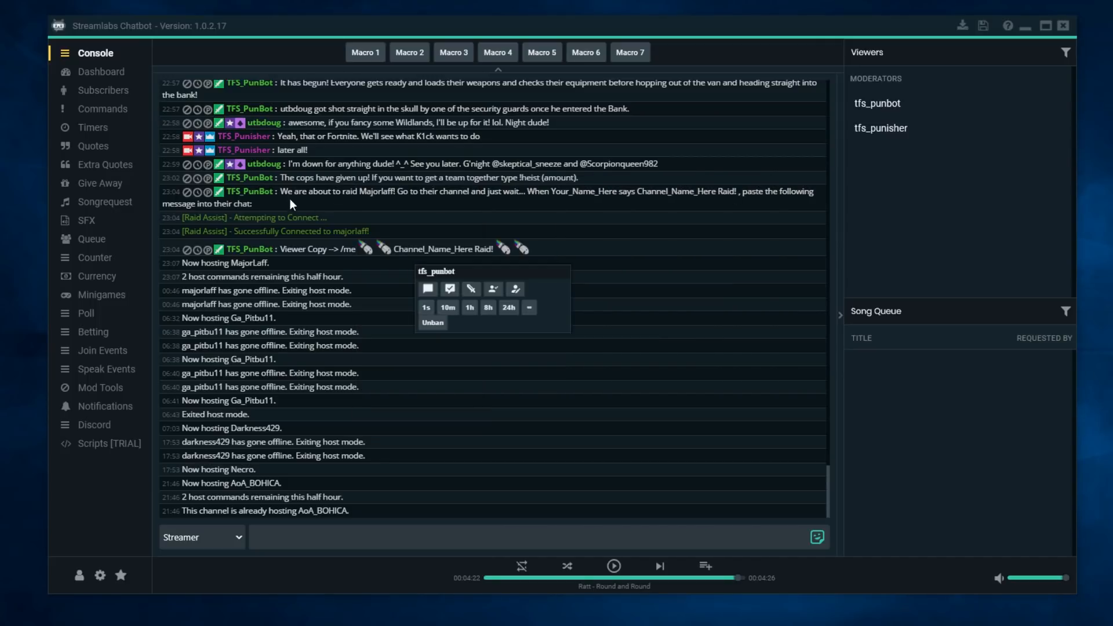
{"action": "mouse_move", "coordinate": [471, 289]}
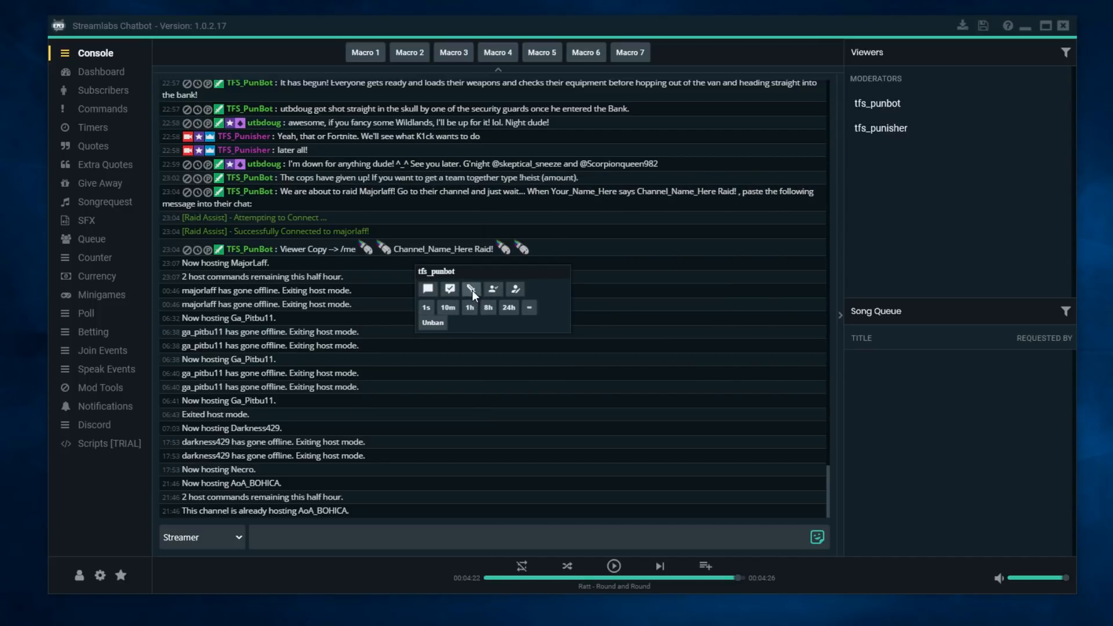
{"action": "mouse_move", "coordinate": [471, 290]}
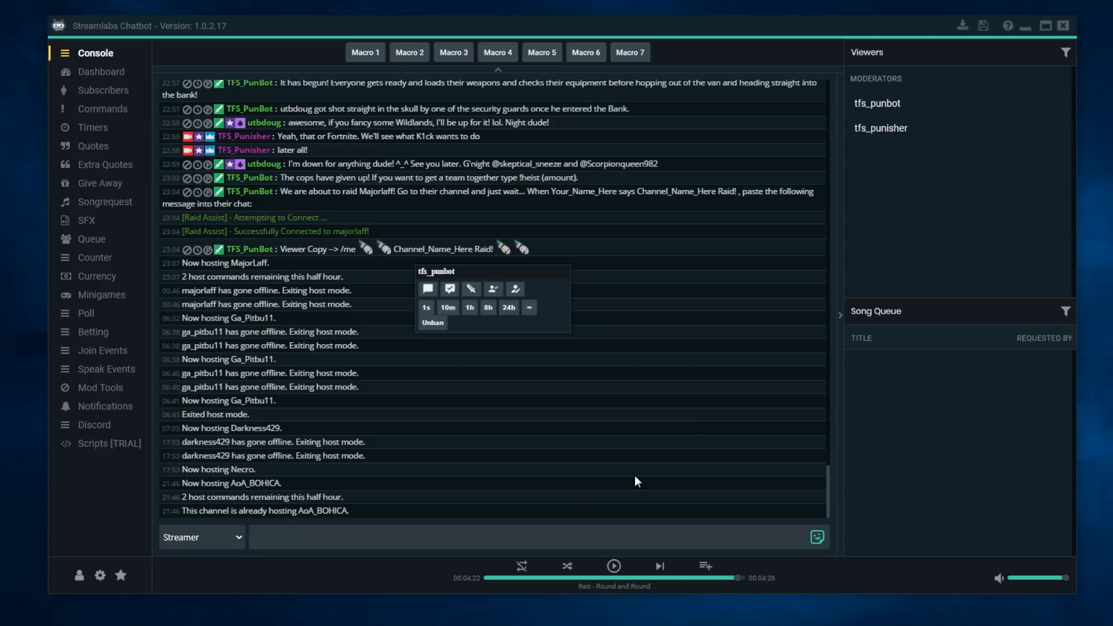
- Return to the Twitch Bot connection settings for tfs_punbot
{"action": "left_click", "coordinate": [137, 554]}
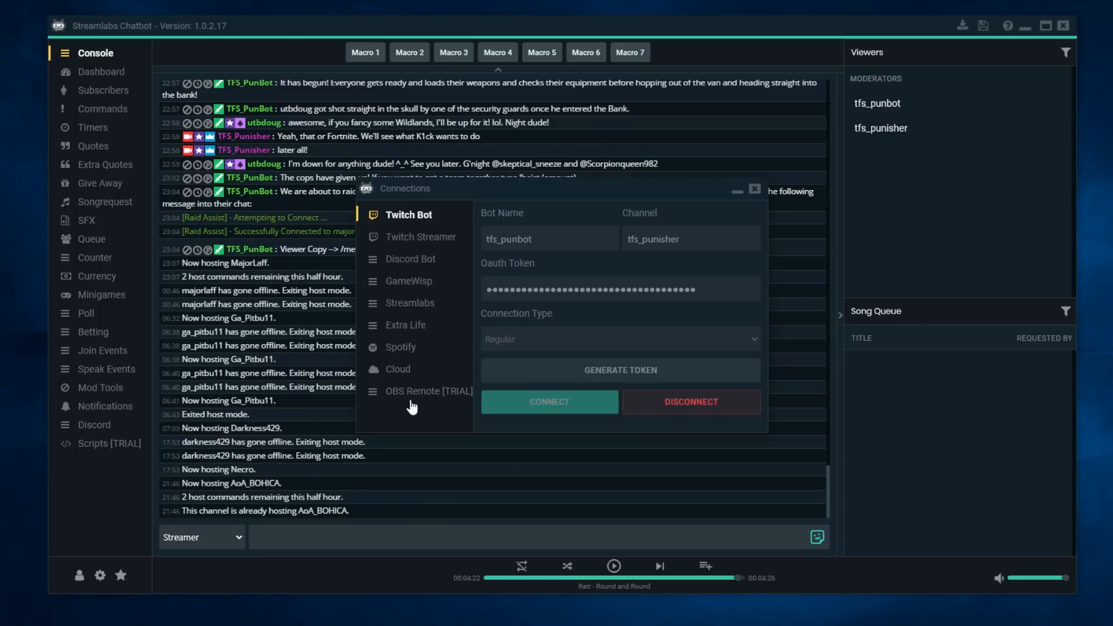
{"action": "mouse_move", "coordinate": [431, 262]}
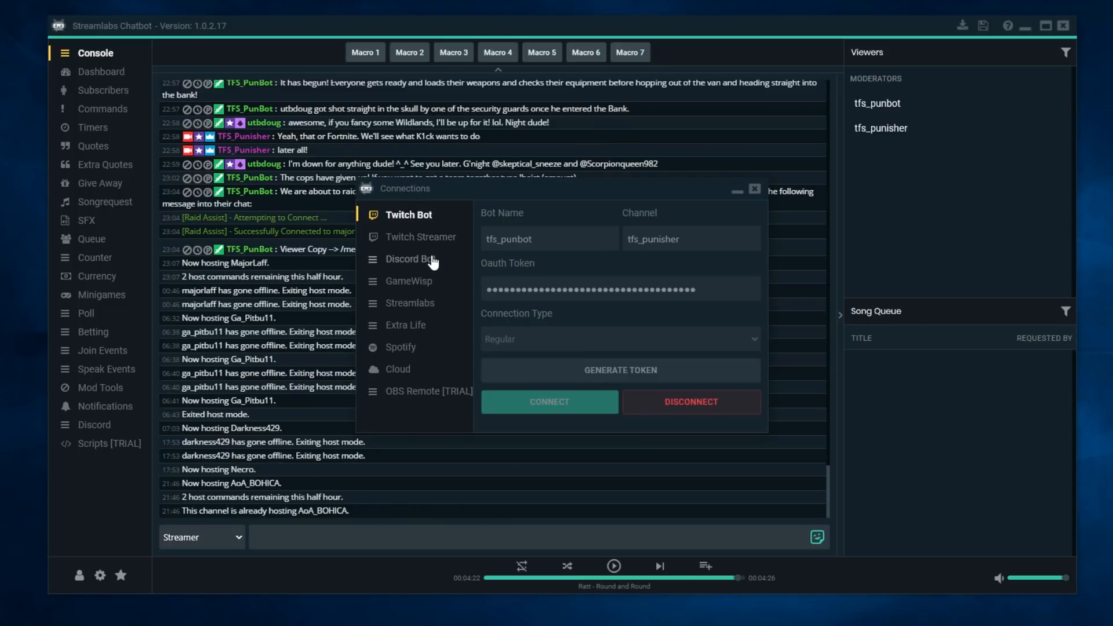
{"action": "mouse_move", "coordinate": [422, 265]}
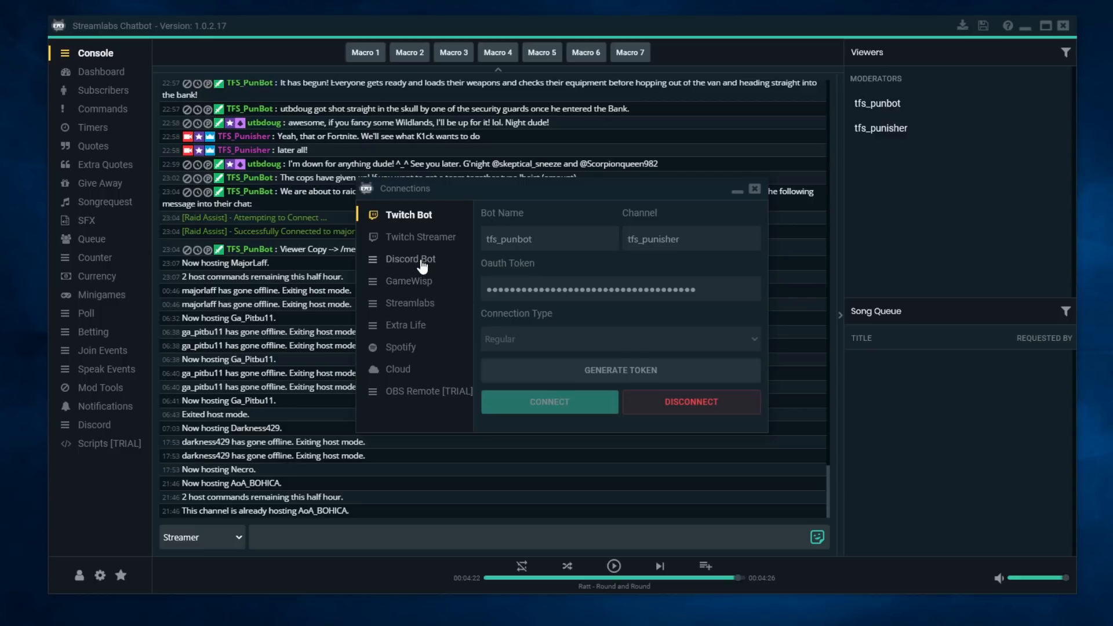
- Show the Discord Bot connection and begin entering its Client Id
{"action": "left_click", "coordinate": [411, 258]}
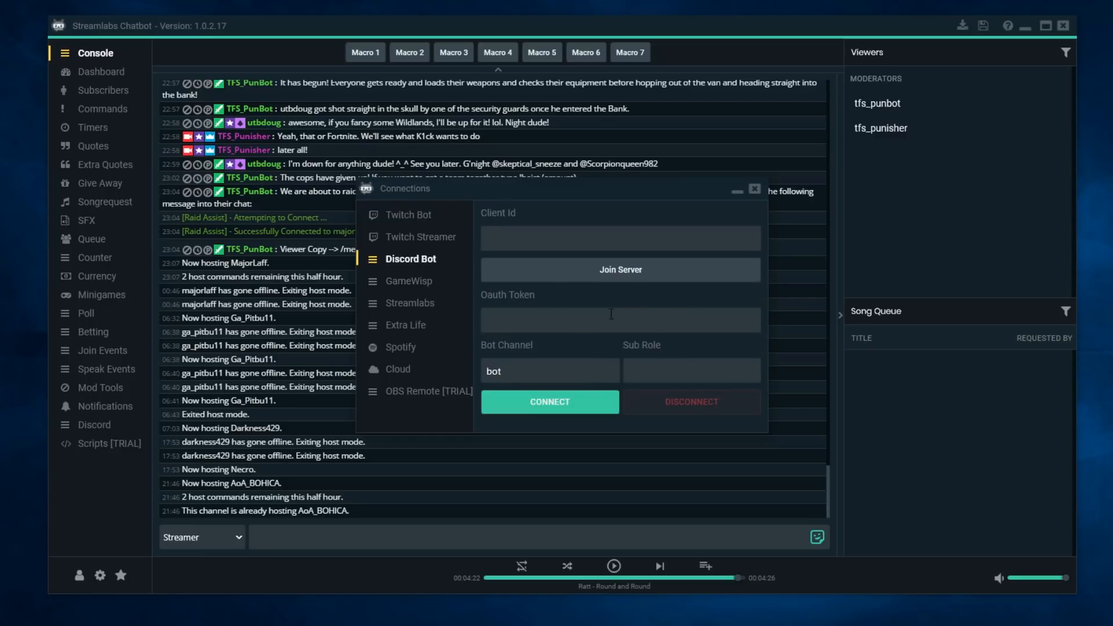
{"action": "left_click", "coordinate": [620, 237]}
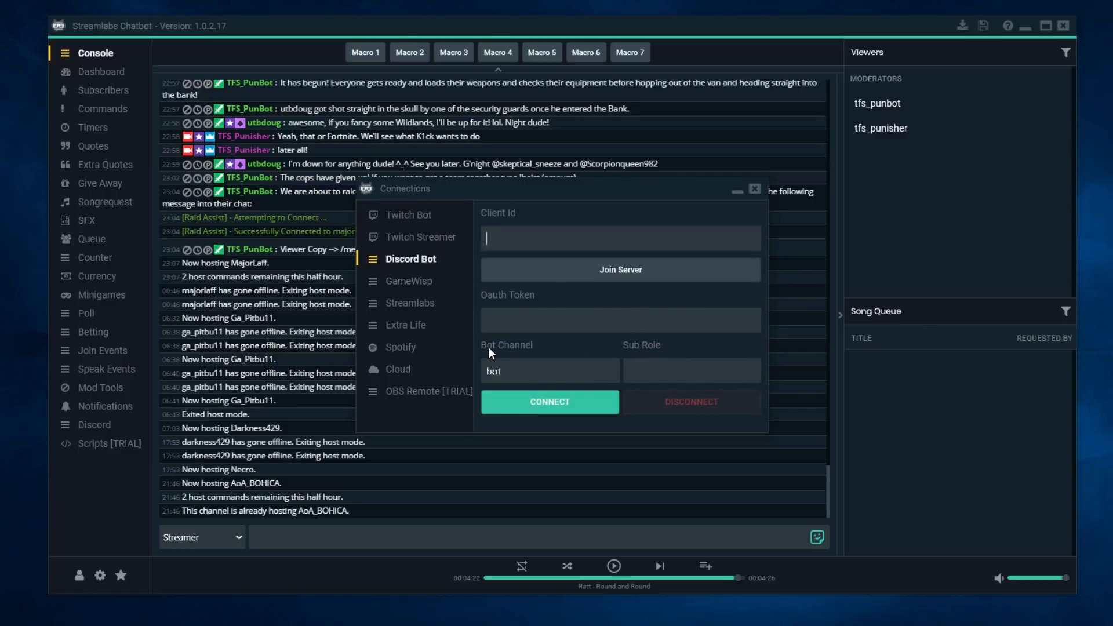
{"action": "mouse_move", "coordinate": [690, 370]}
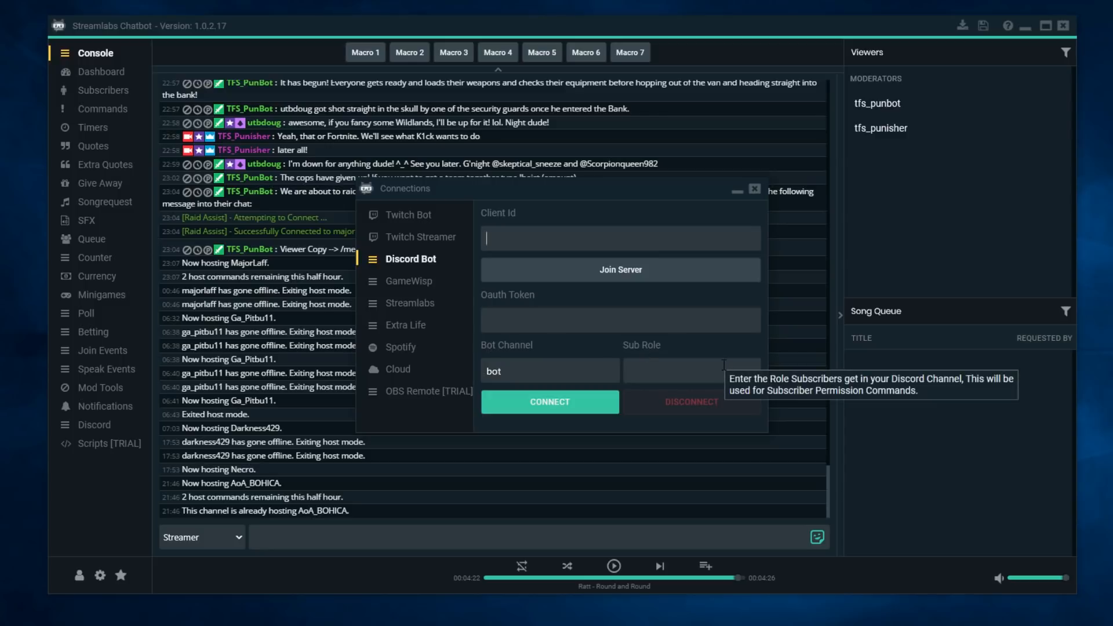
{"action": "mouse_move", "coordinate": [518, 314]}
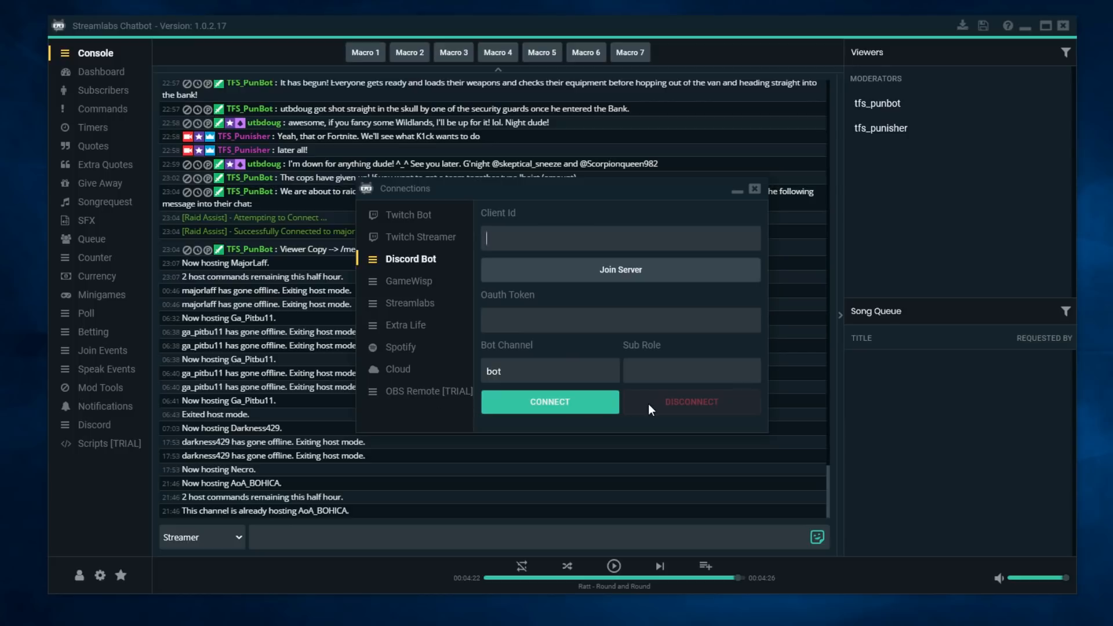
{"action": "mouse_move", "coordinate": [408, 281]}
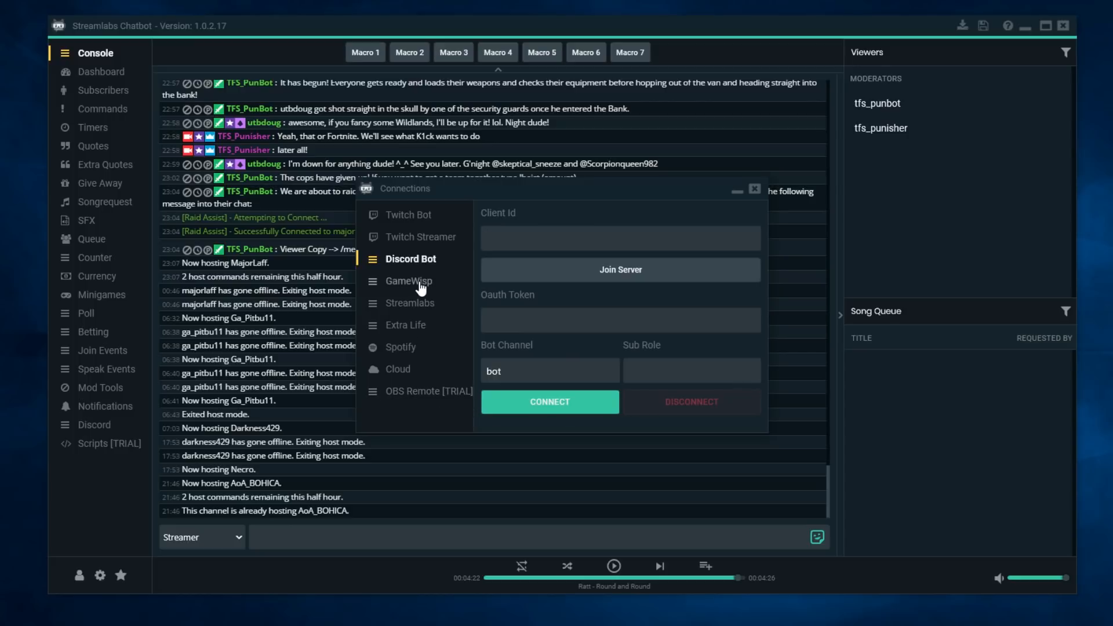
{"action": "left_click", "coordinate": [409, 280]}
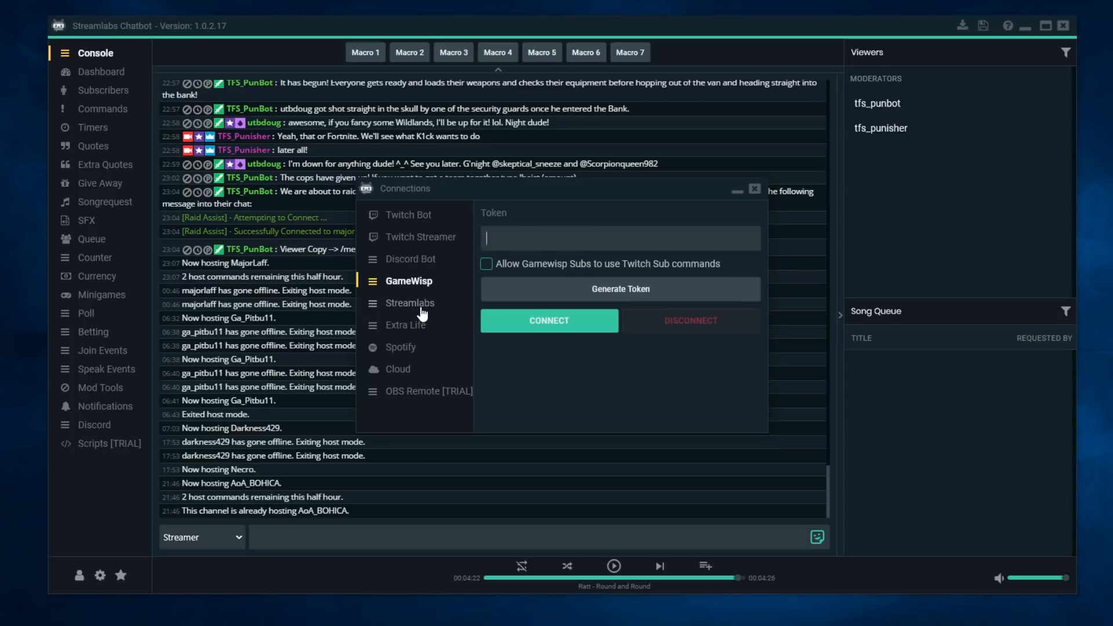
{"action": "left_click", "coordinate": [409, 303]}
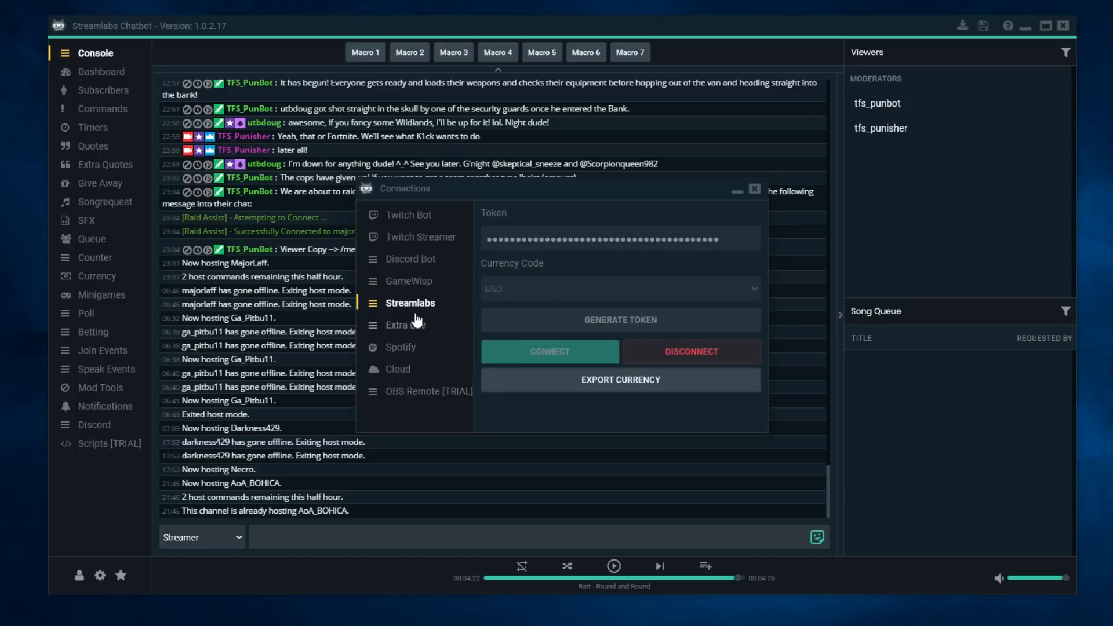
{"action": "mouse_move", "coordinate": [405, 340]}
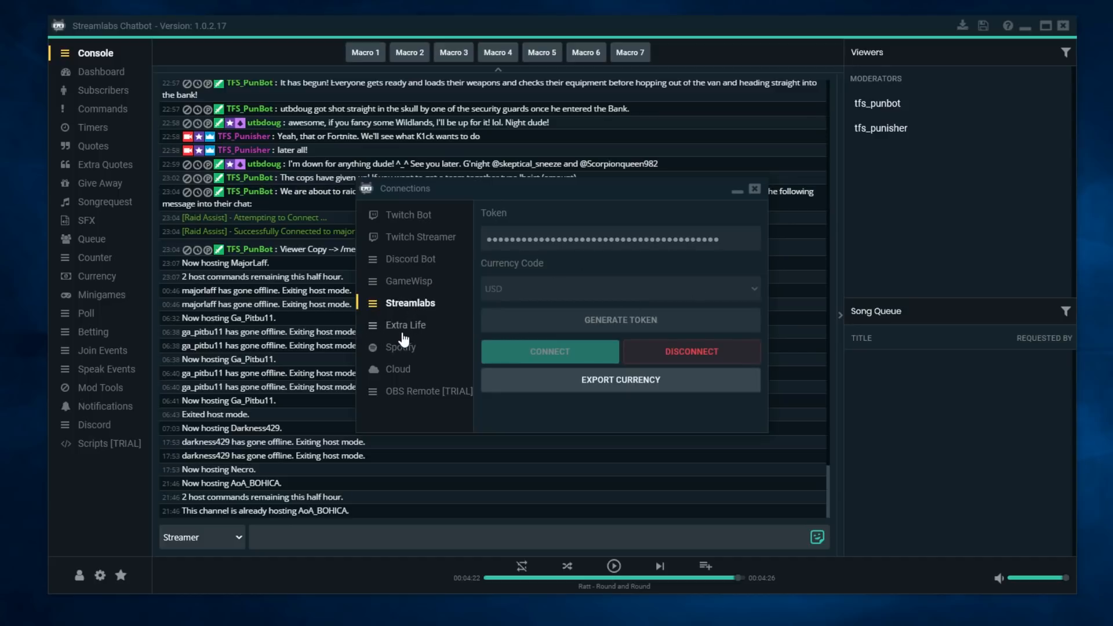
{"action": "left_click", "coordinate": [401, 347]}
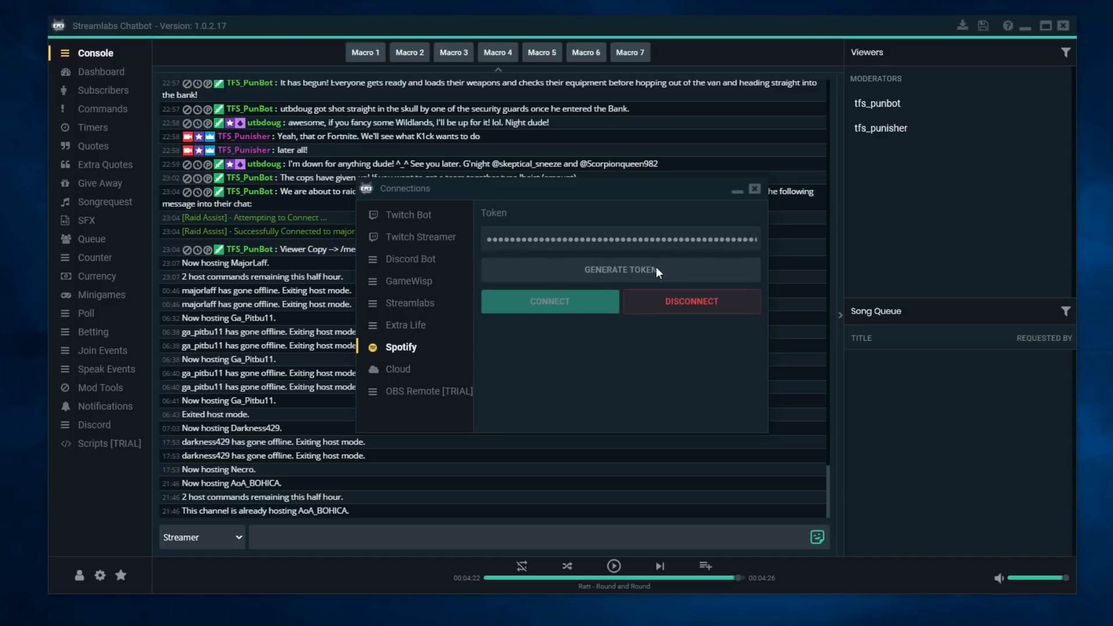
{"action": "mouse_move", "coordinate": [451, 325]}
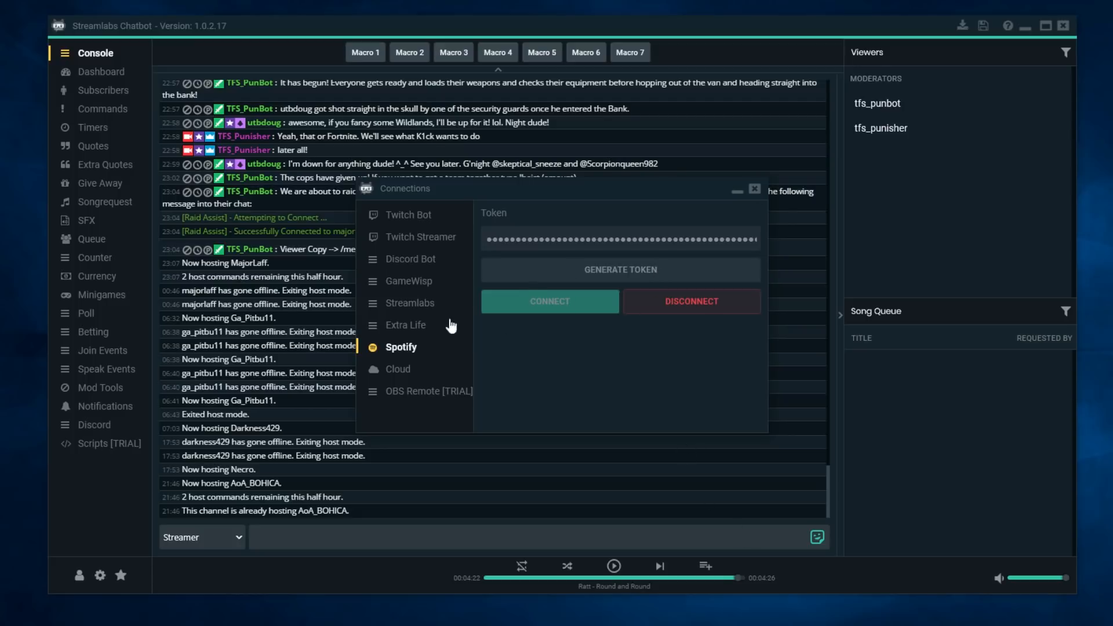
{"action": "mouse_move", "coordinate": [594, 304]}
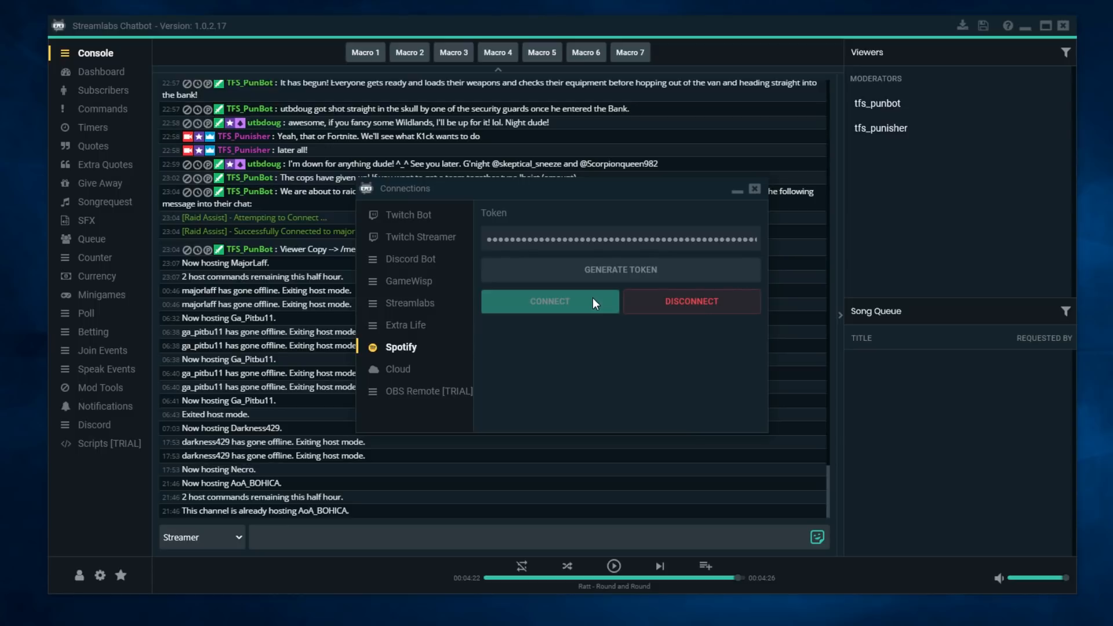
{"action": "mouse_move", "coordinate": [585, 340]}
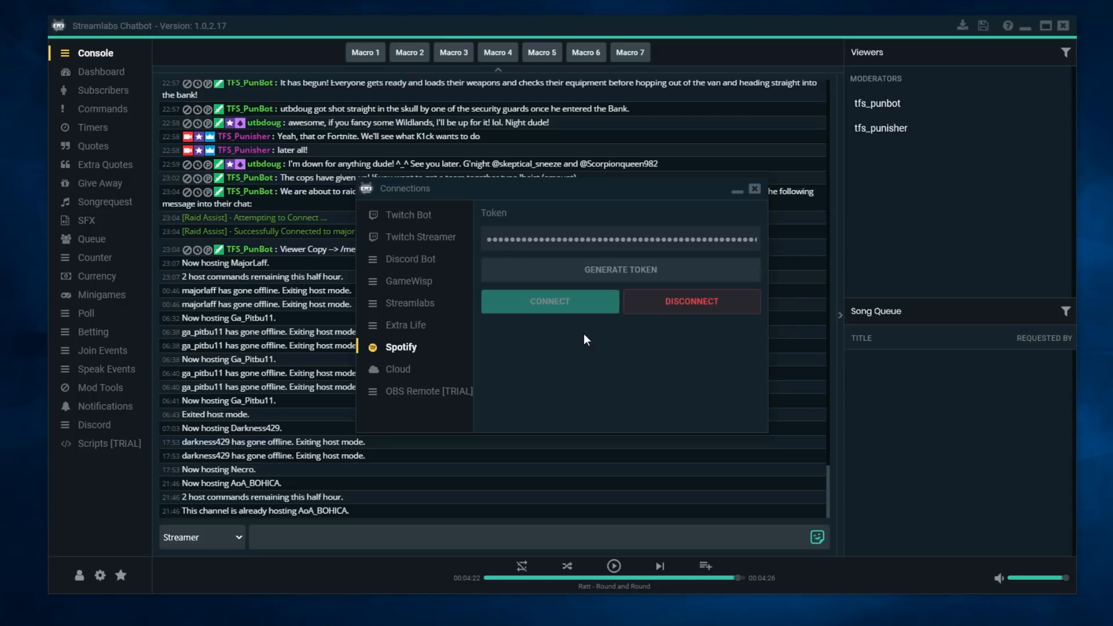
{"action": "mouse_move", "coordinate": [585, 346]}
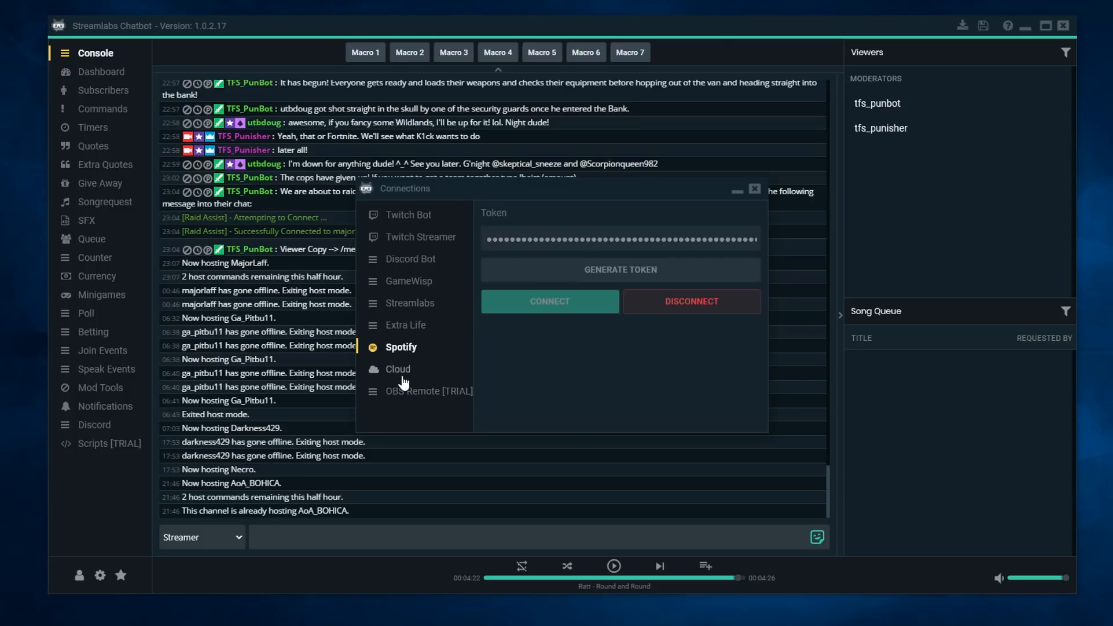
{"action": "left_click", "coordinate": [398, 368]}
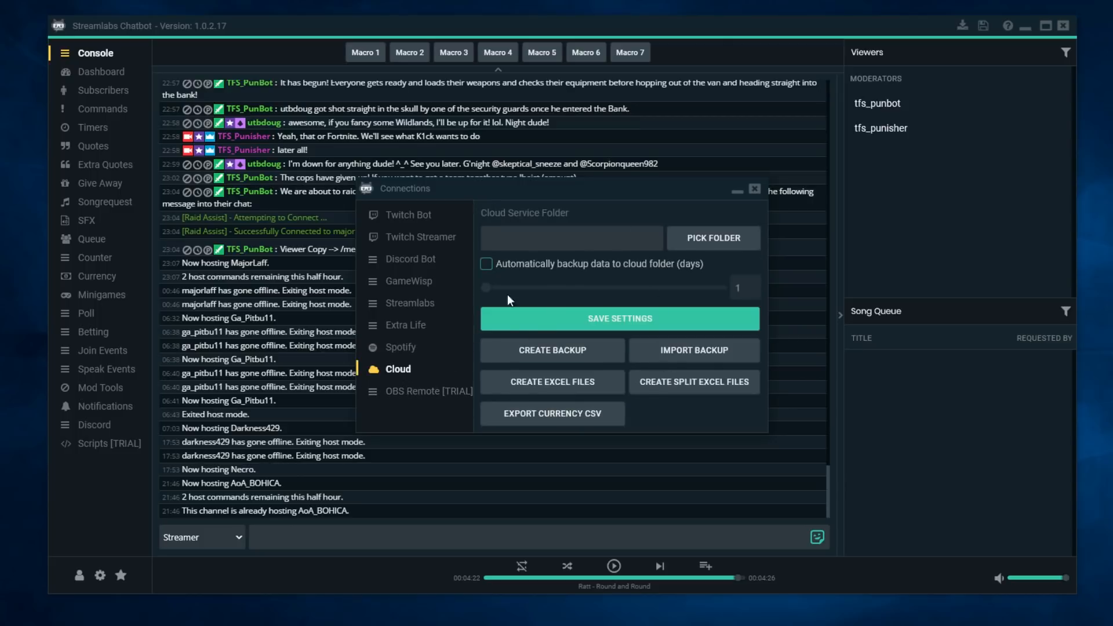
{"action": "mouse_move", "coordinate": [405, 369]}
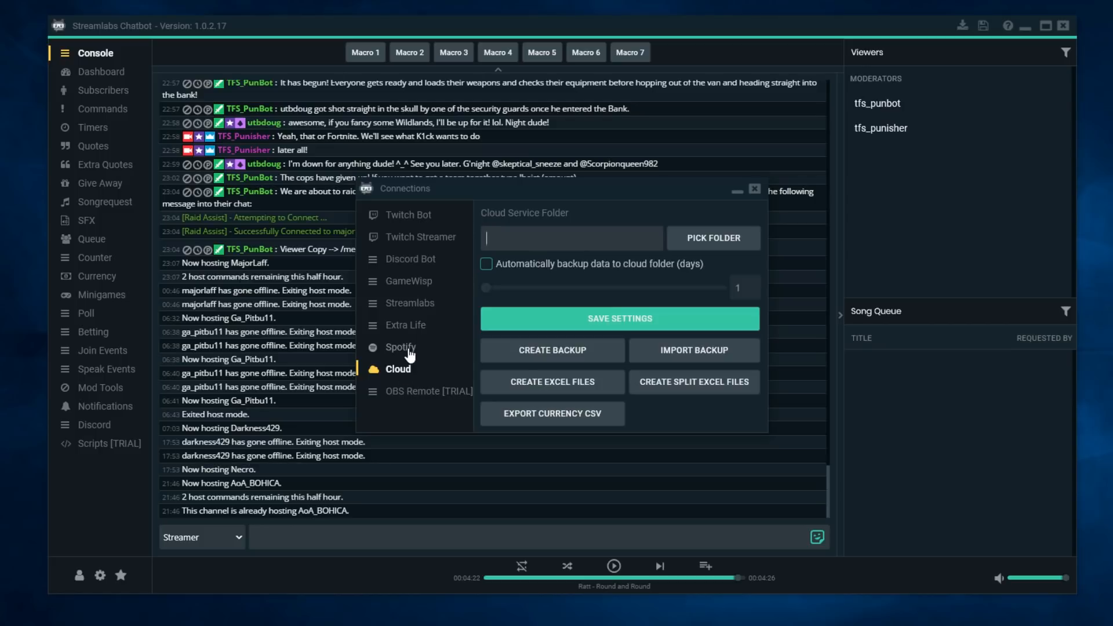
{"action": "left_click", "coordinate": [400, 347]}
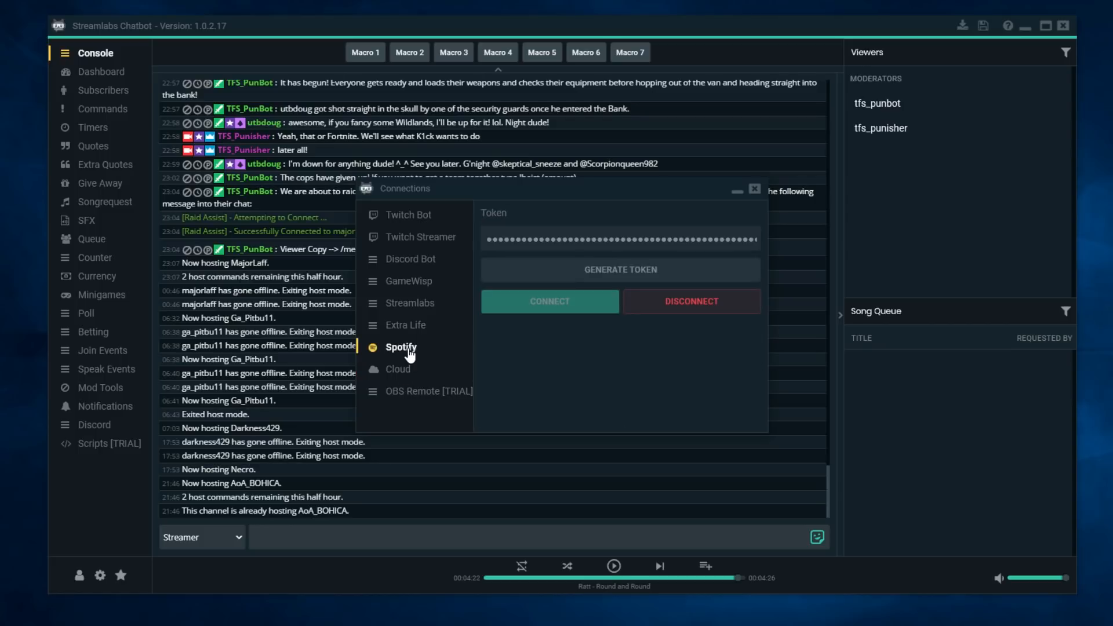
{"action": "mouse_move", "coordinate": [421, 327]}
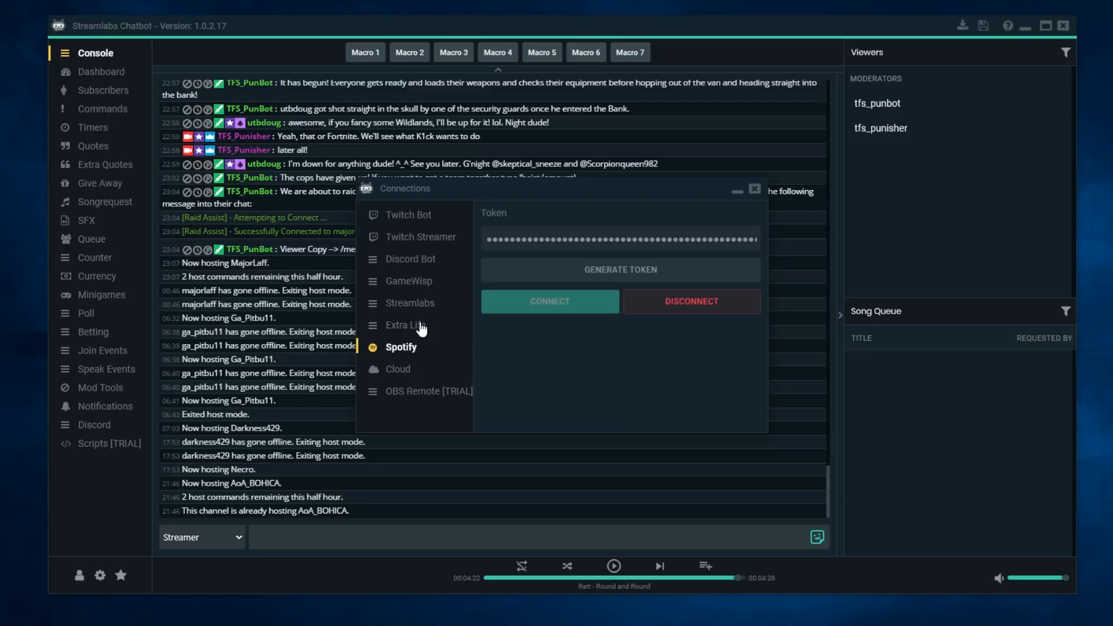
{"action": "mouse_move", "coordinate": [458, 219]}
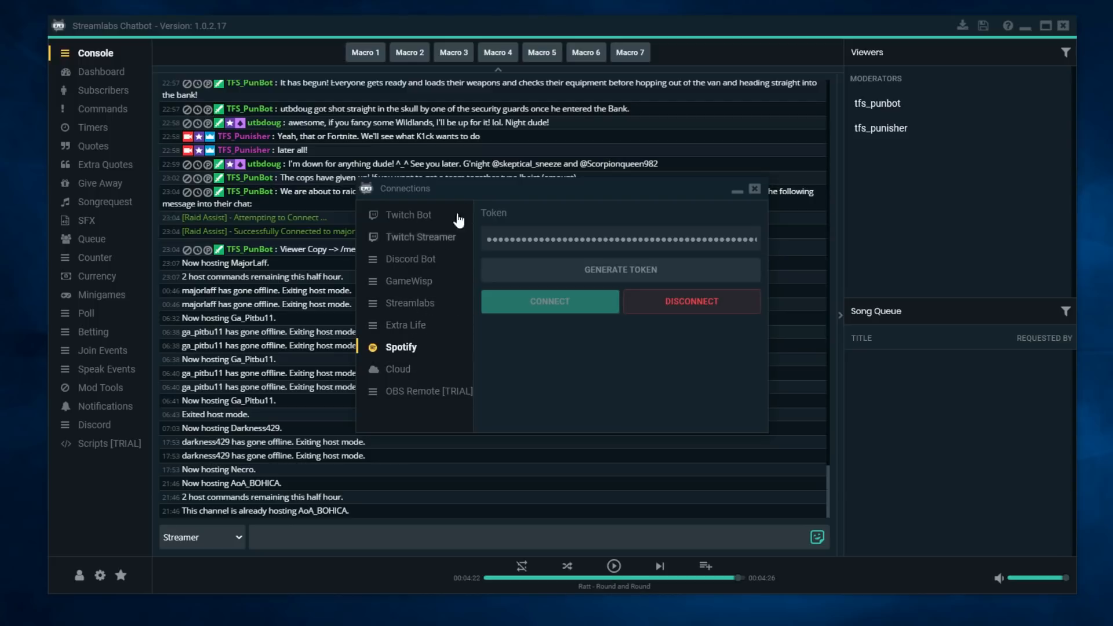
{"action": "mouse_move", "coordinate": [417, 347]}
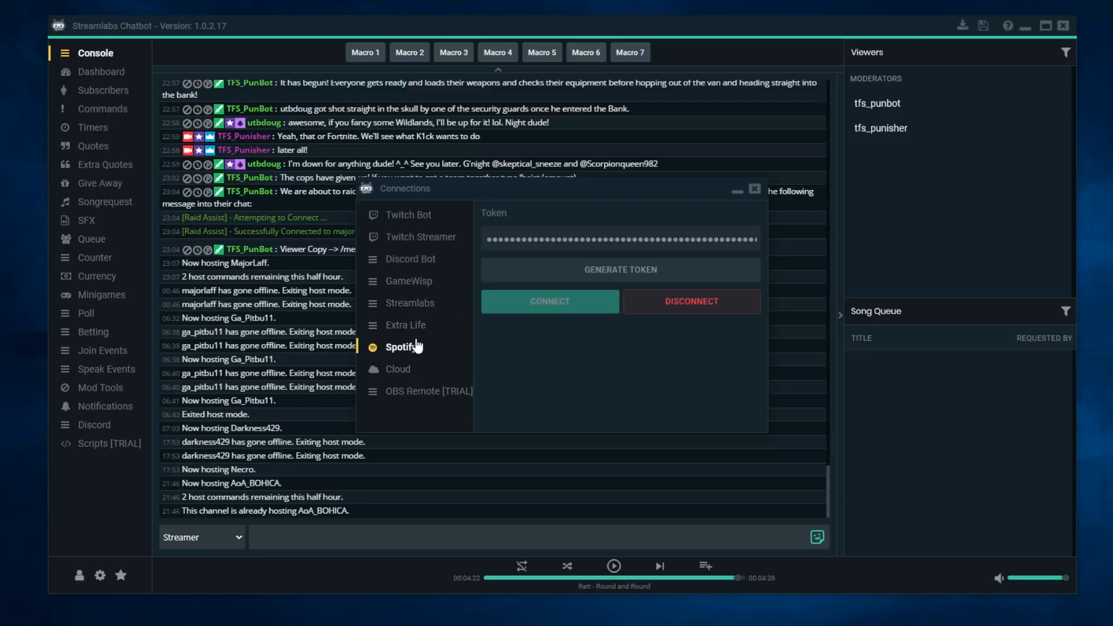
{"action": "mouse_move", "coordinate": [421, 349]}
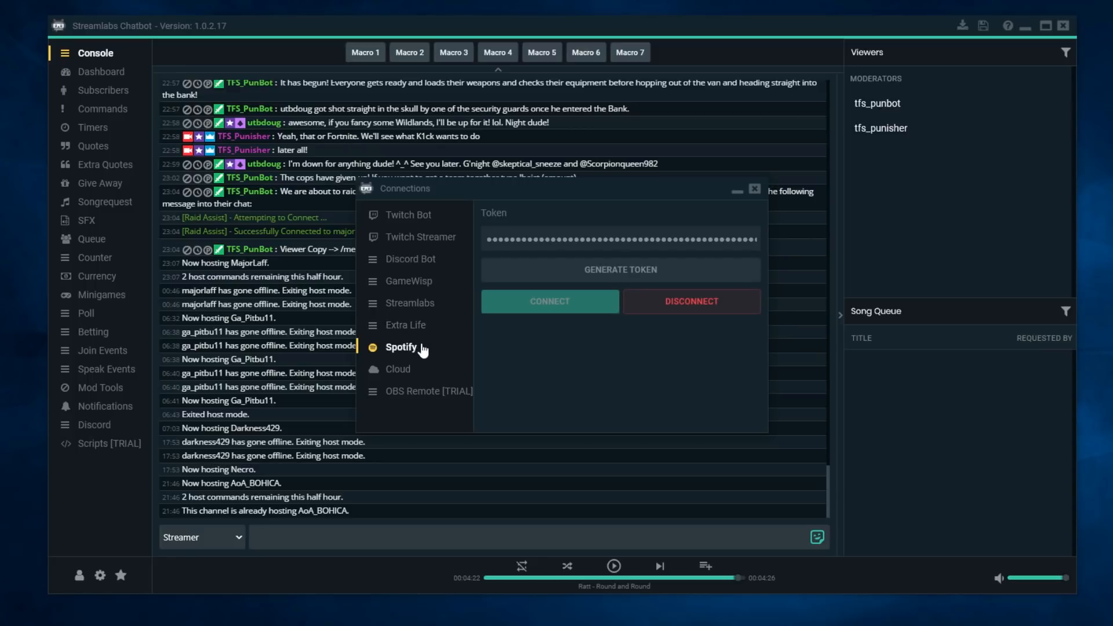
{"action": "mouse_move", "coordinate": [425, 325]}
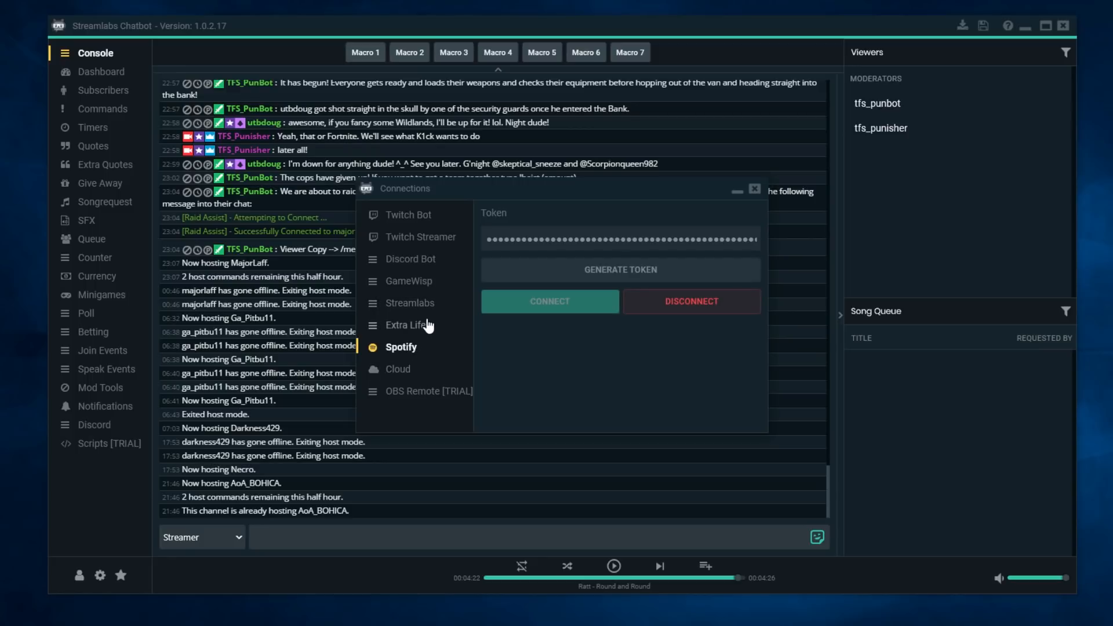
{"action": "mouse_move", "coordinate": [439, 335]}
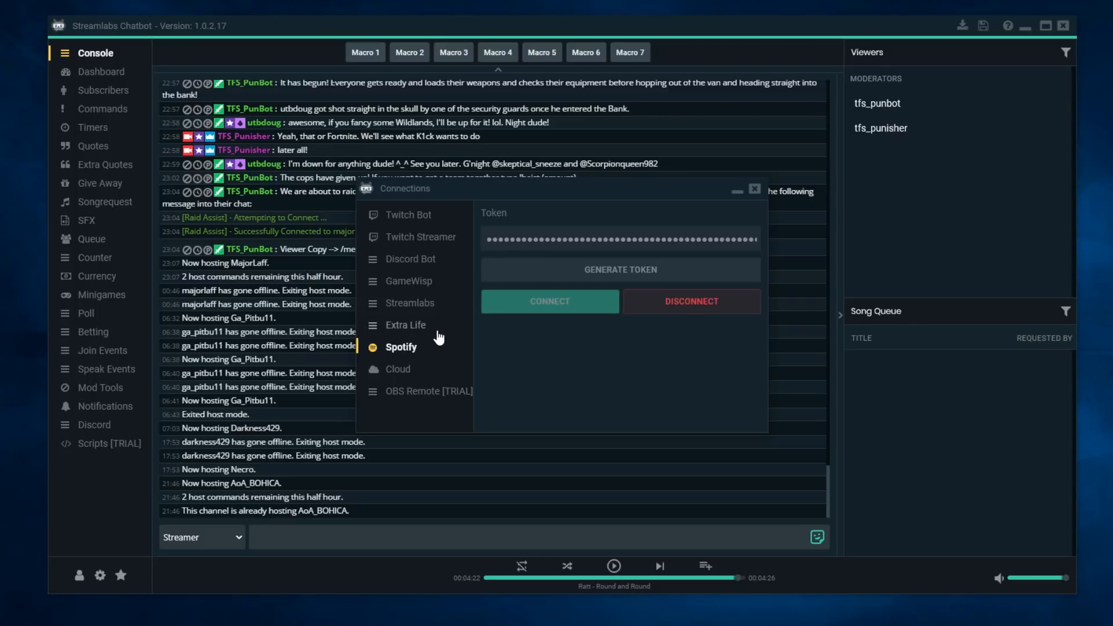
{"action": "mouse_move", "coordinate": [414, 215]}
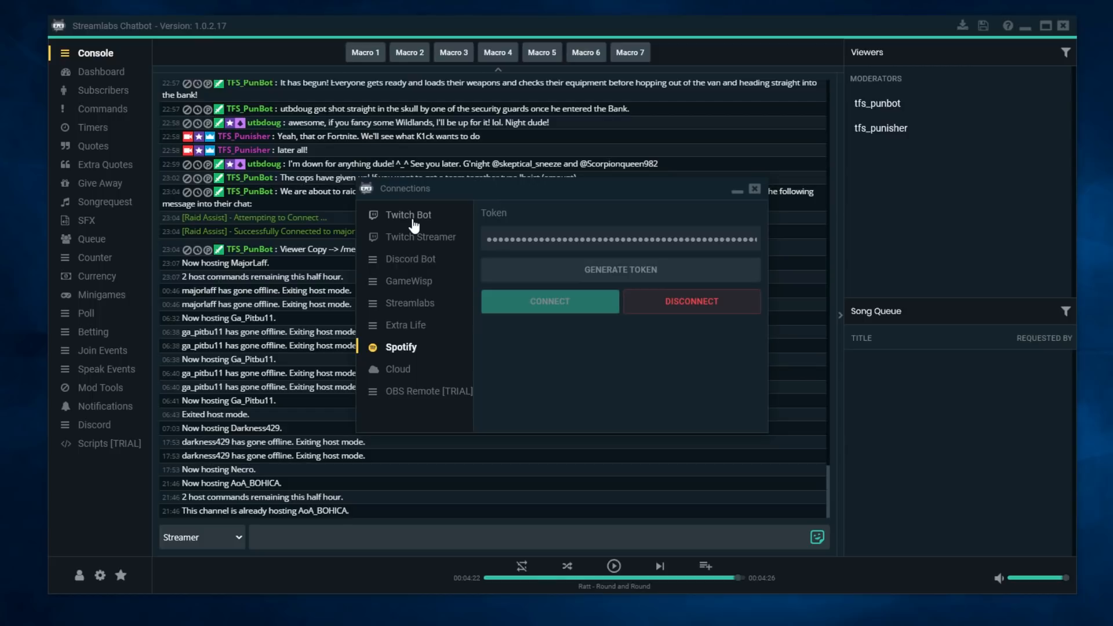
{"action": "mouse_move", "coordinate": [414, 227]}
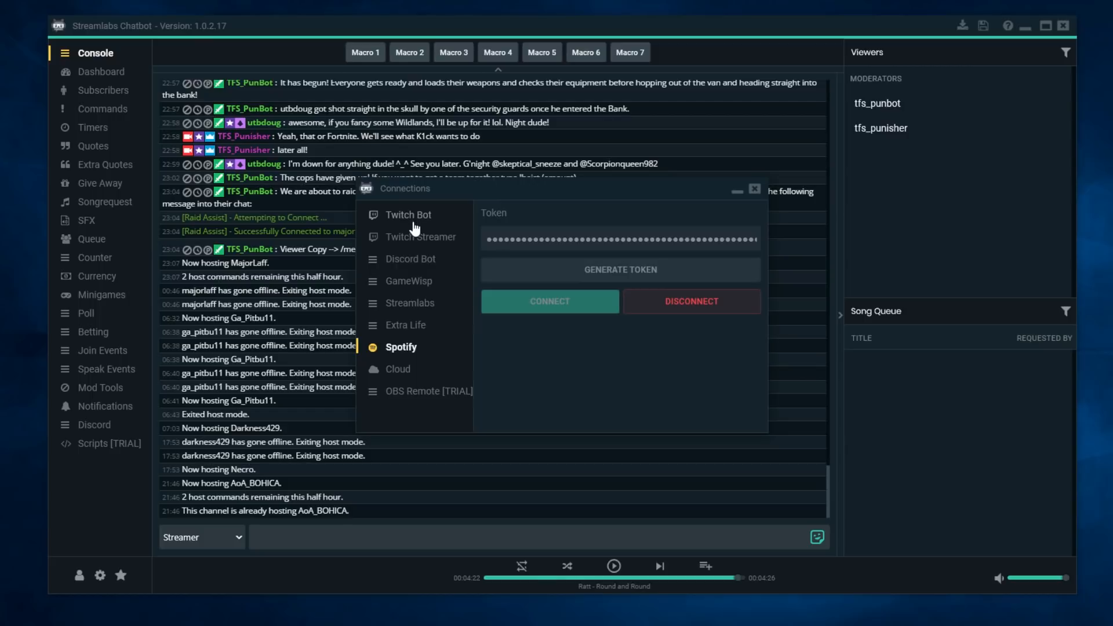
{"action": "mouse_move", "coordinate": [416, 259]}
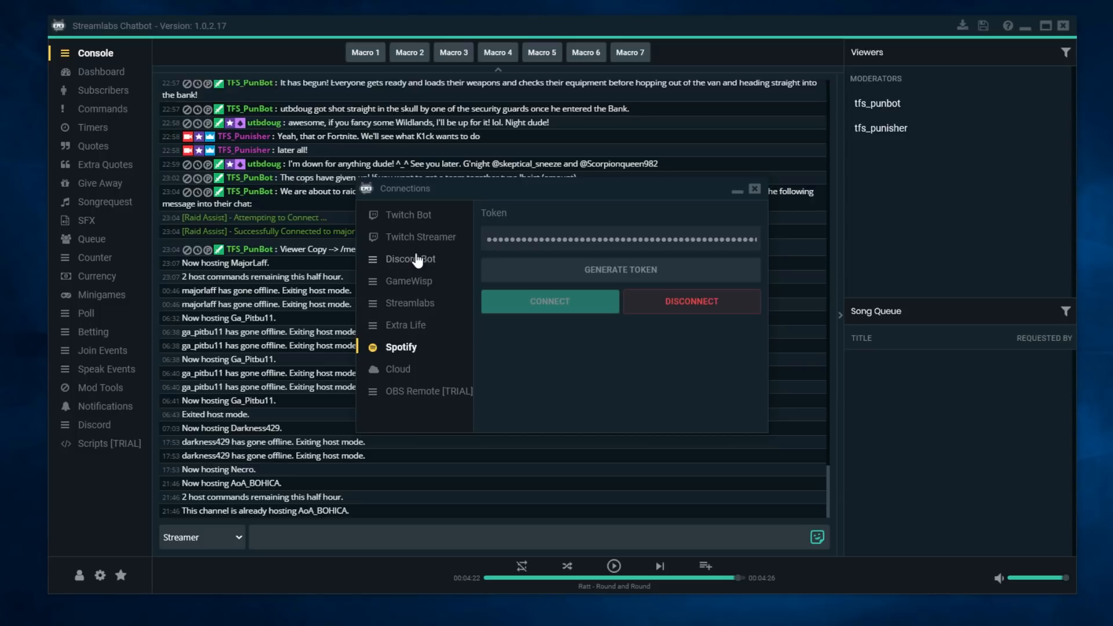
{"action": "mouse_move", "coordinate": [416, 273]}
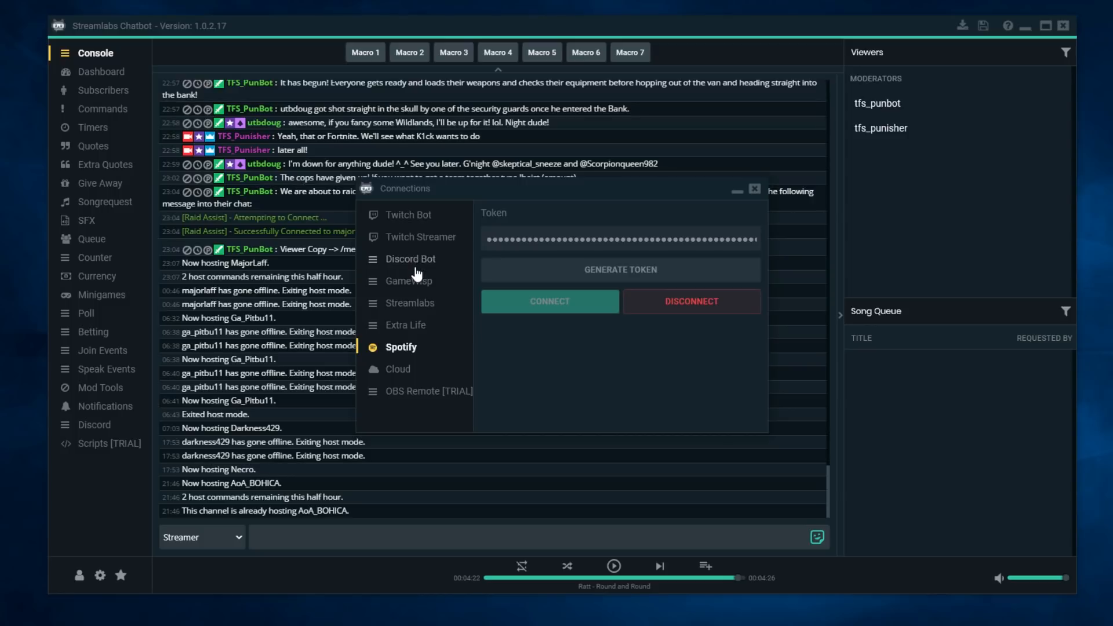
{"action": "mouse_move", "coordinate": [421, 297]}
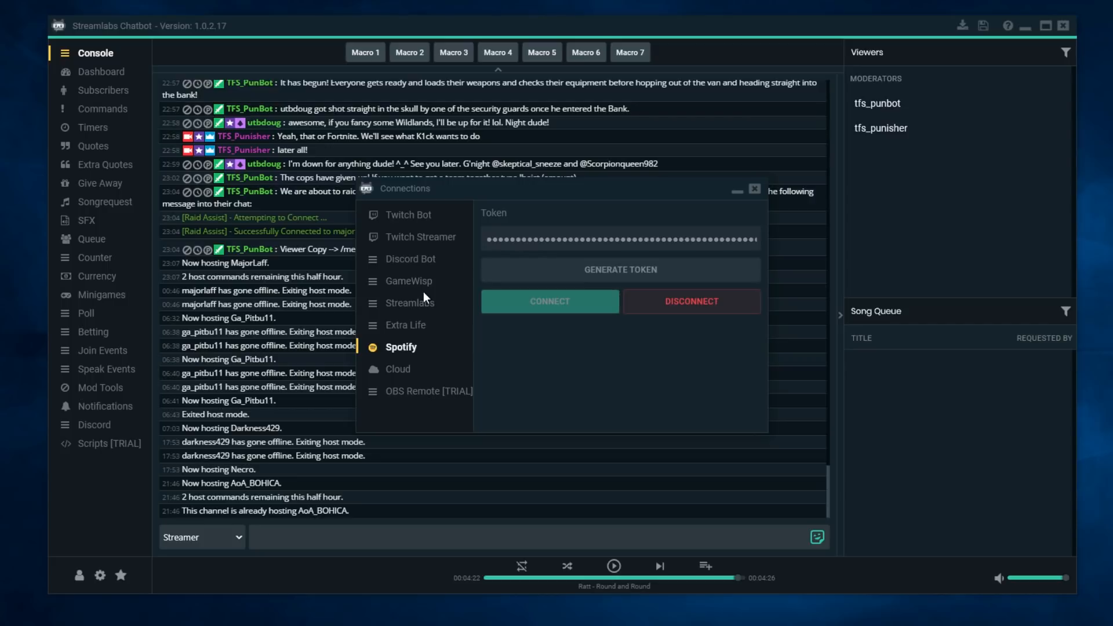
{"action": "mouse_move", "coordinate": [426, 306]}
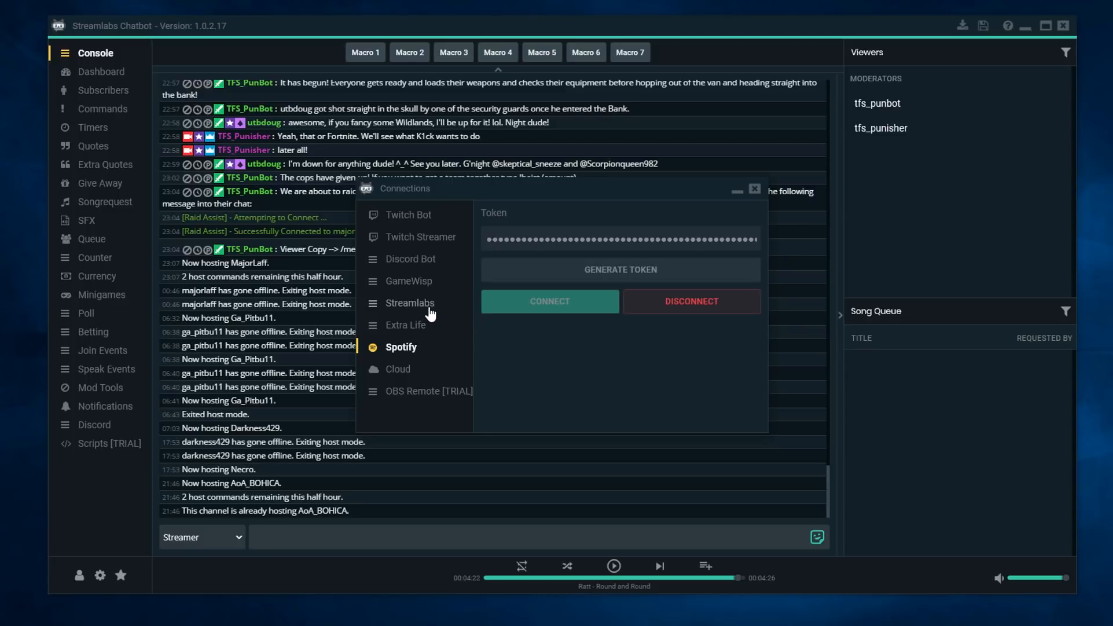
{"action": "mouse_move", "coordinate": [441, 302]}
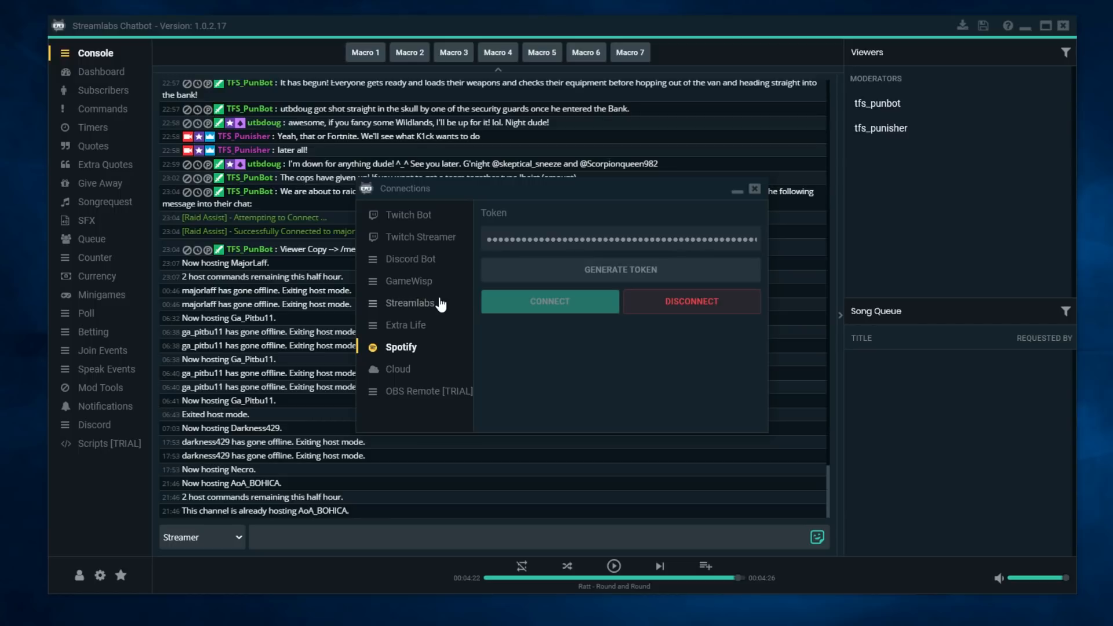
{"action": "mouse_move", "coordinate": [441, 311]}
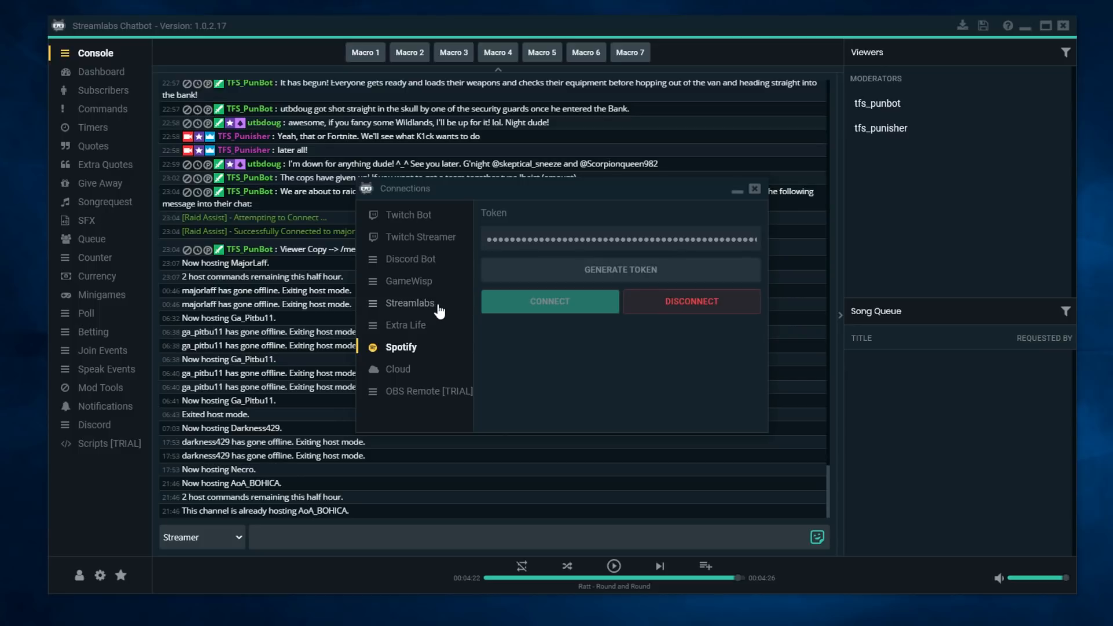
{"action": "mouse_move", "coordinate": [442, 306]}
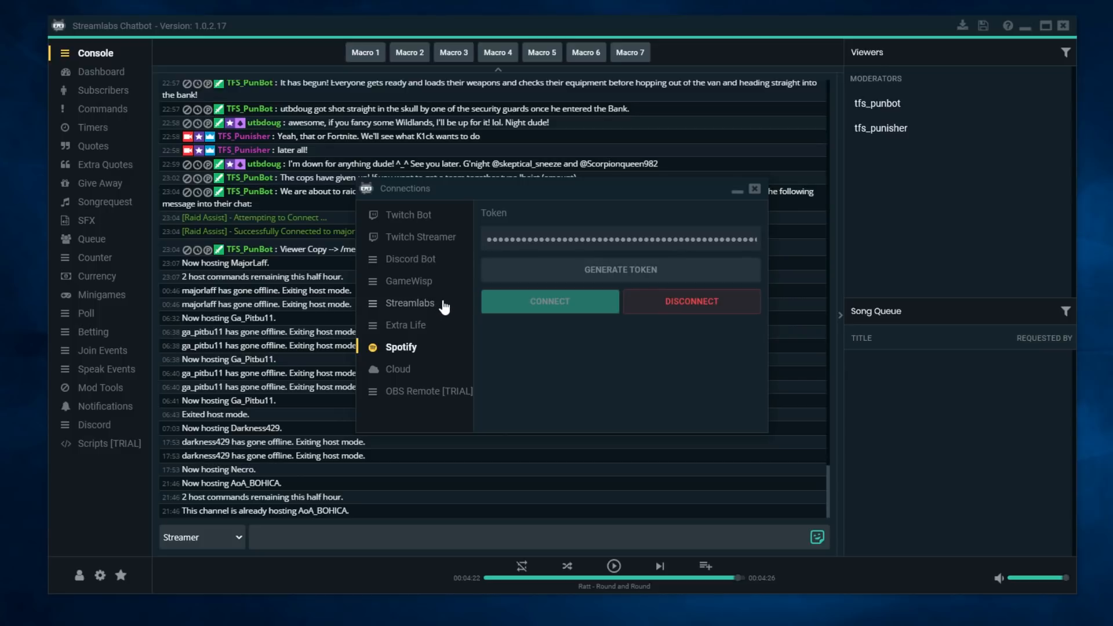